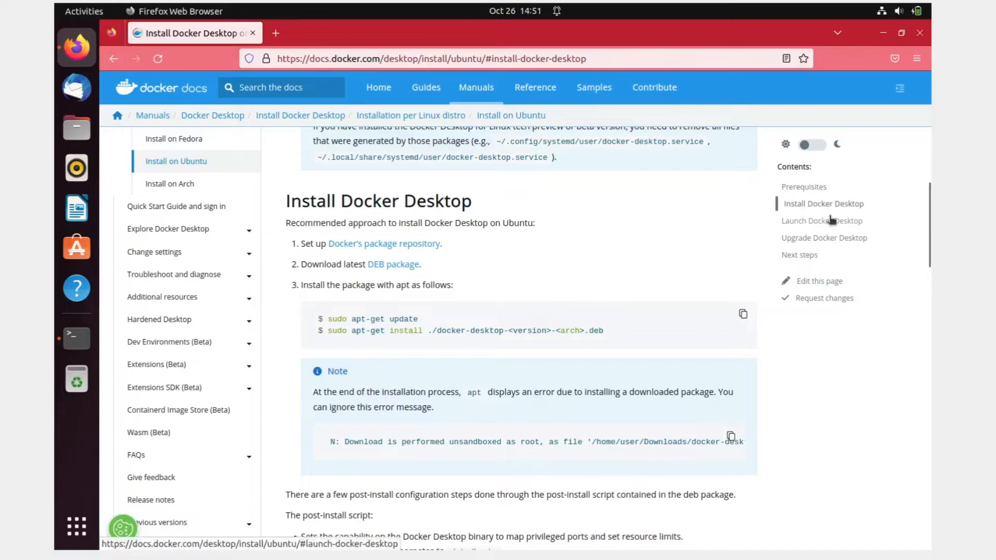
Open the 'Docker's package repository' link for Ubuntu in a new Firefox tab
scroll("down", 3)
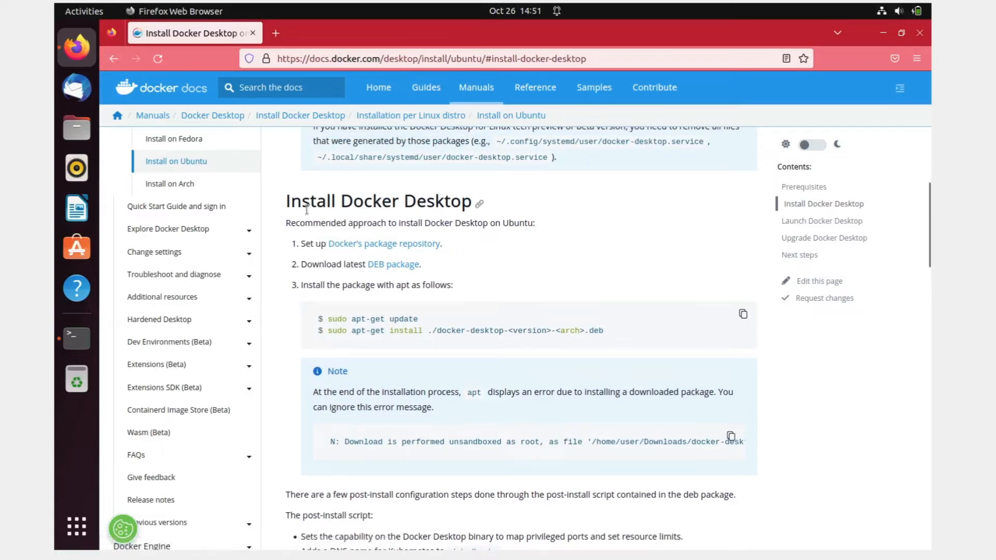
double_click(378, 201)
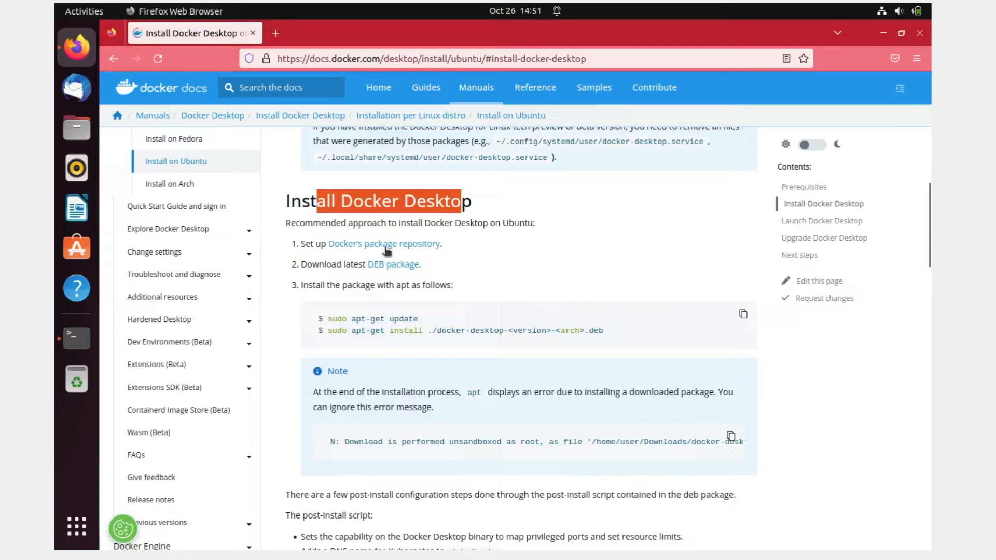
right_click(384, 243)
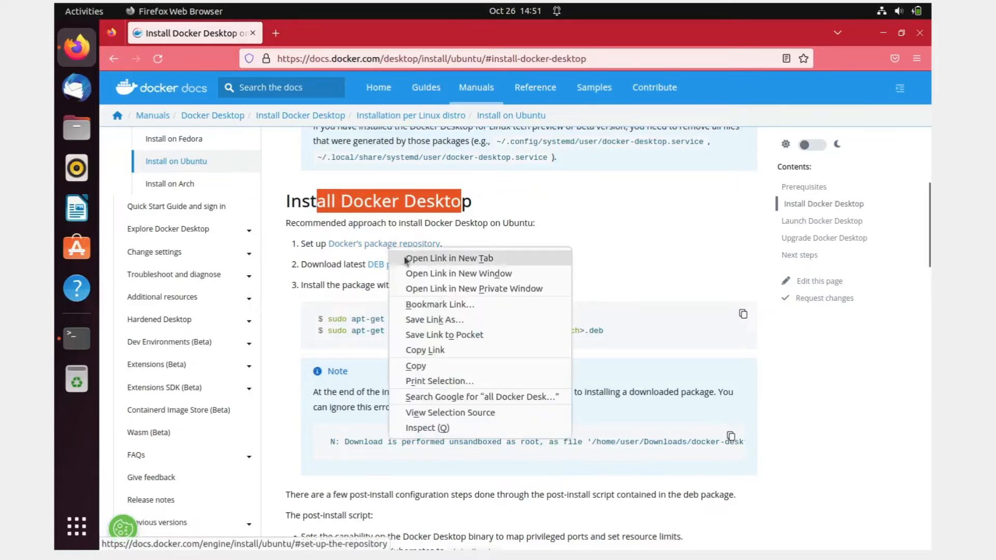
left_click(448, 258)
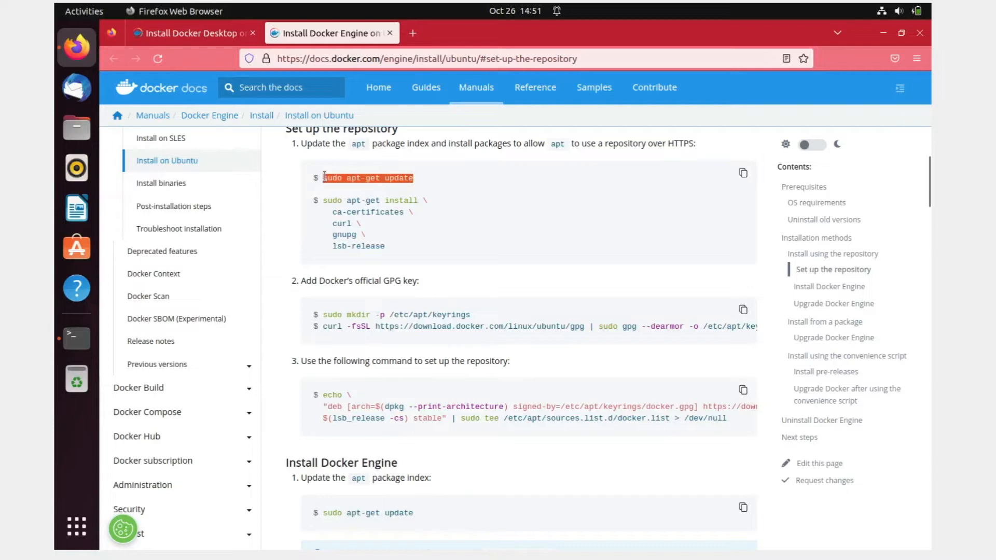
Clear the terminal, become root with sudo su, and run sudo apt-get update
right_click(368, 178)
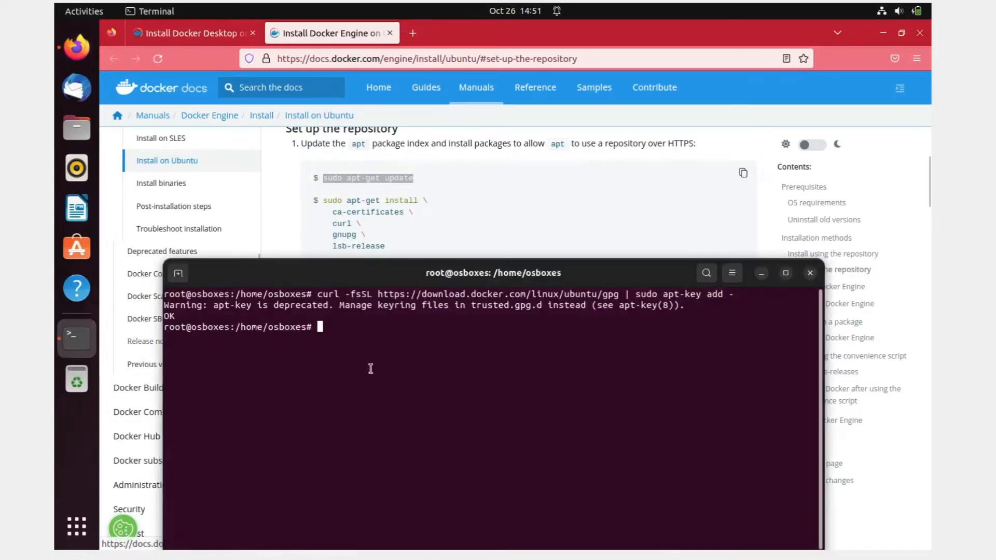
type("cle")
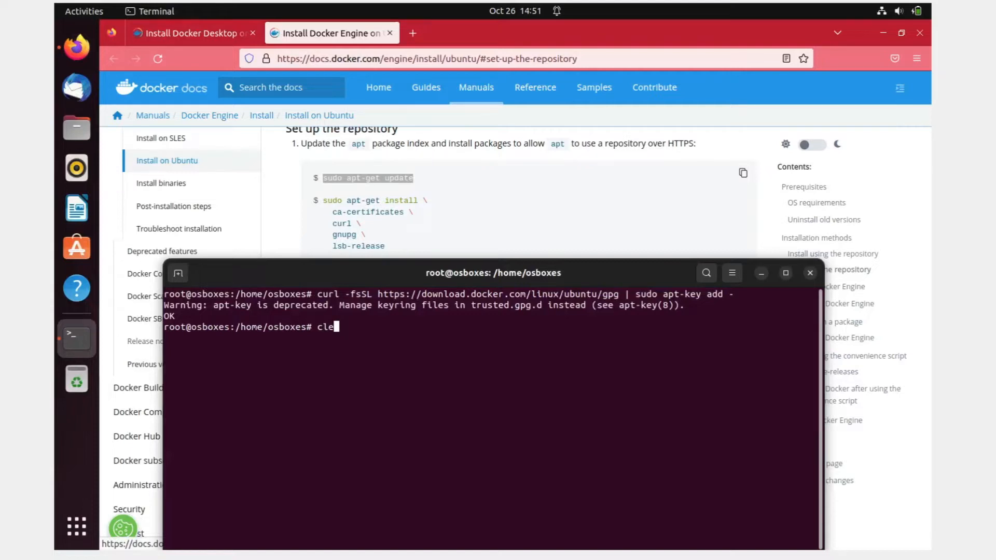
key("Return")
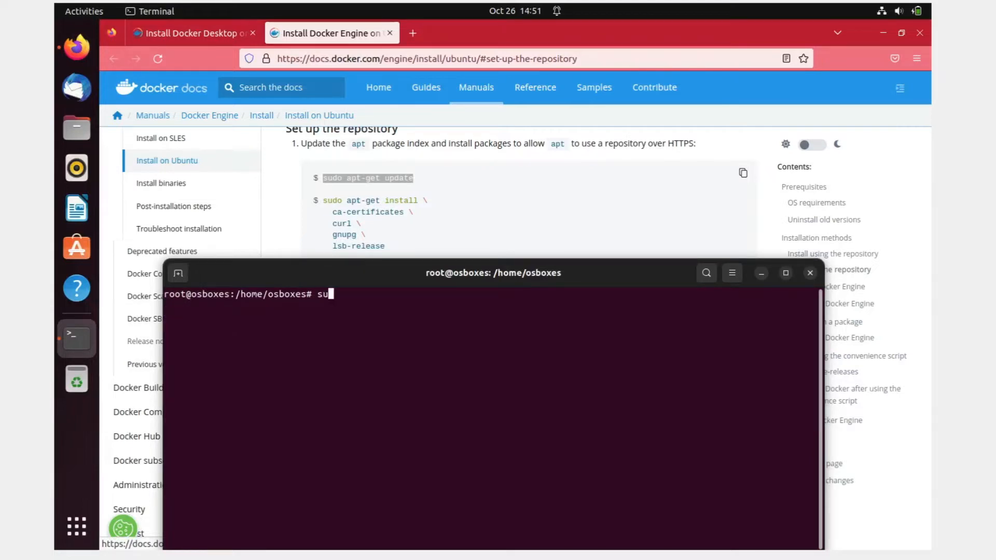
key("Return")
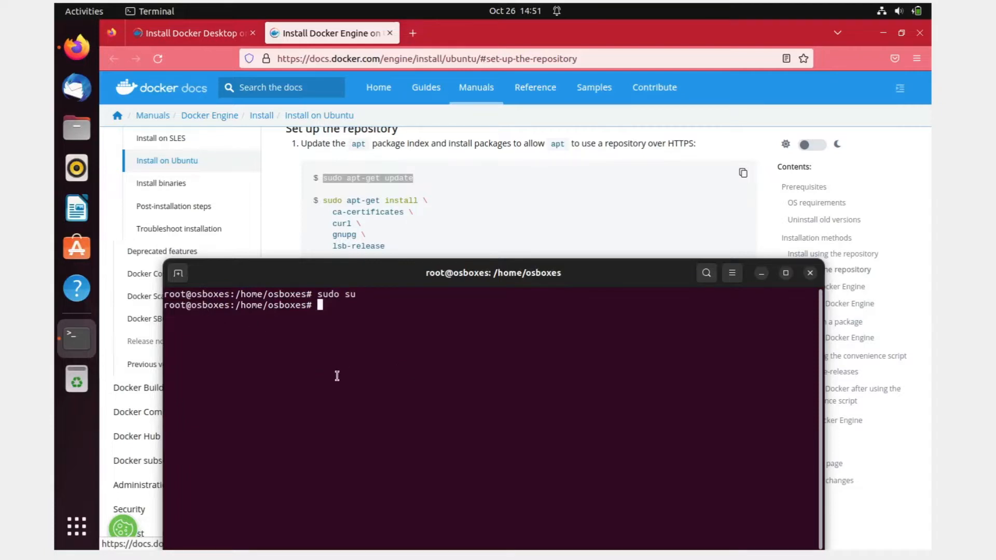
type("sudo apt-get update")
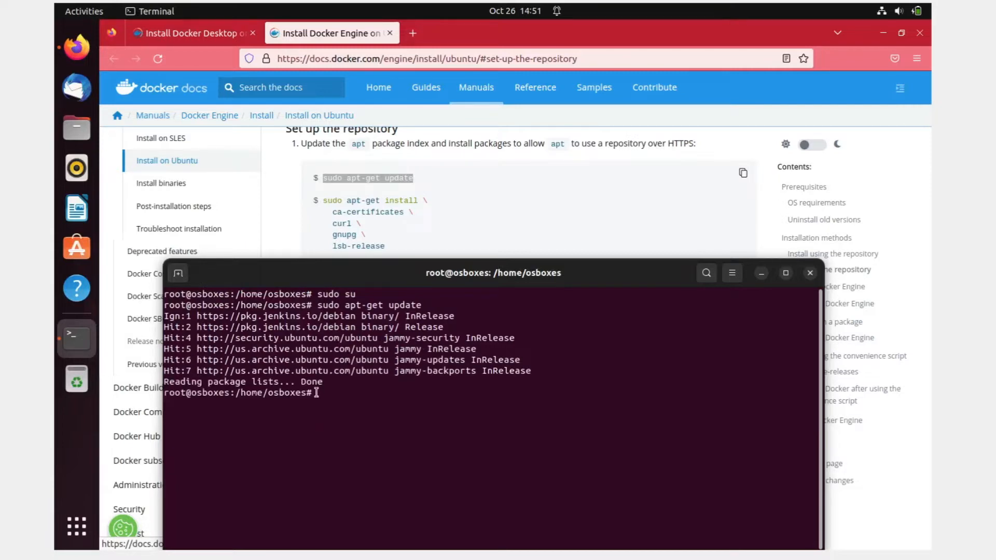
type("cler")
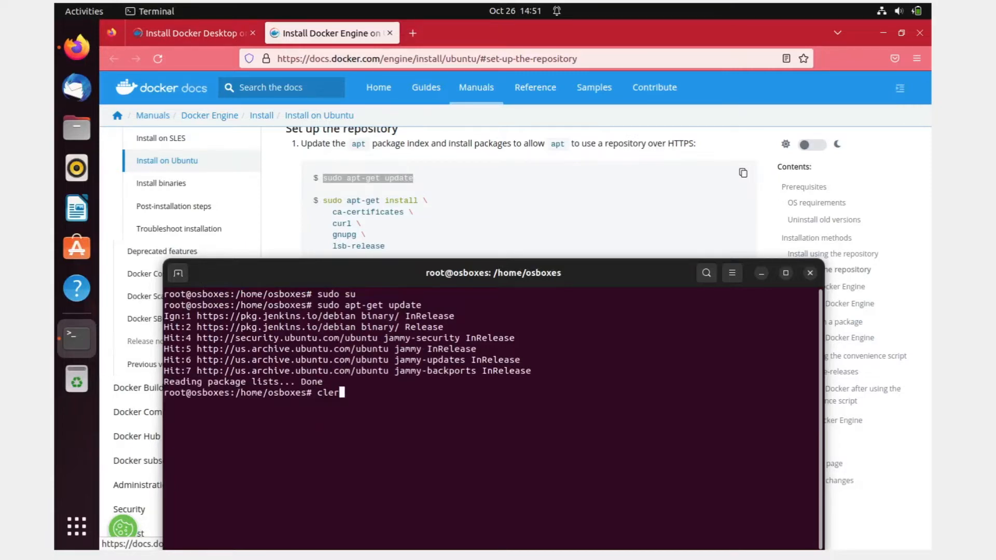
type("r")
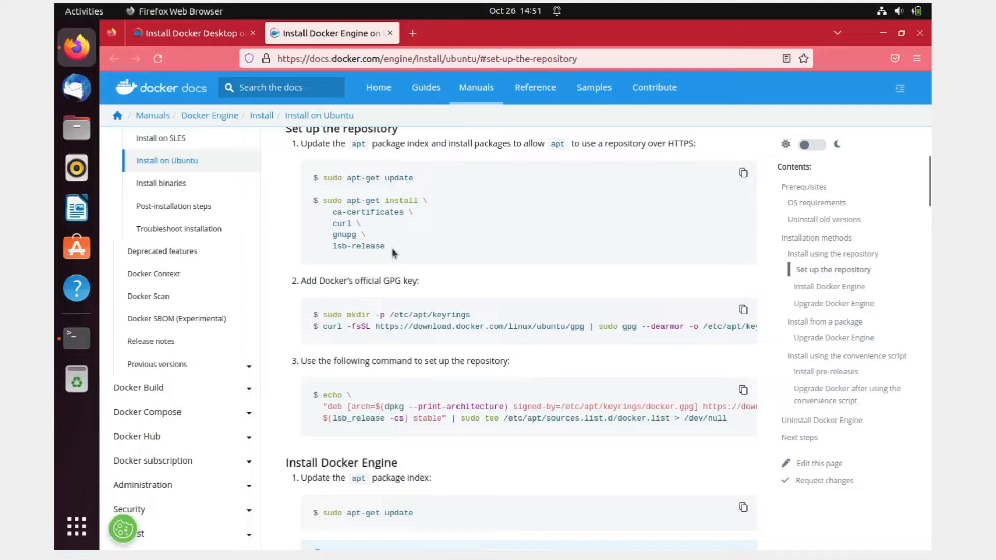
Paste and run apt-get install for ca-certificates, curl, gnupg and lsb-release, answering Y
left_click_drag(316, 200, 385, 246)
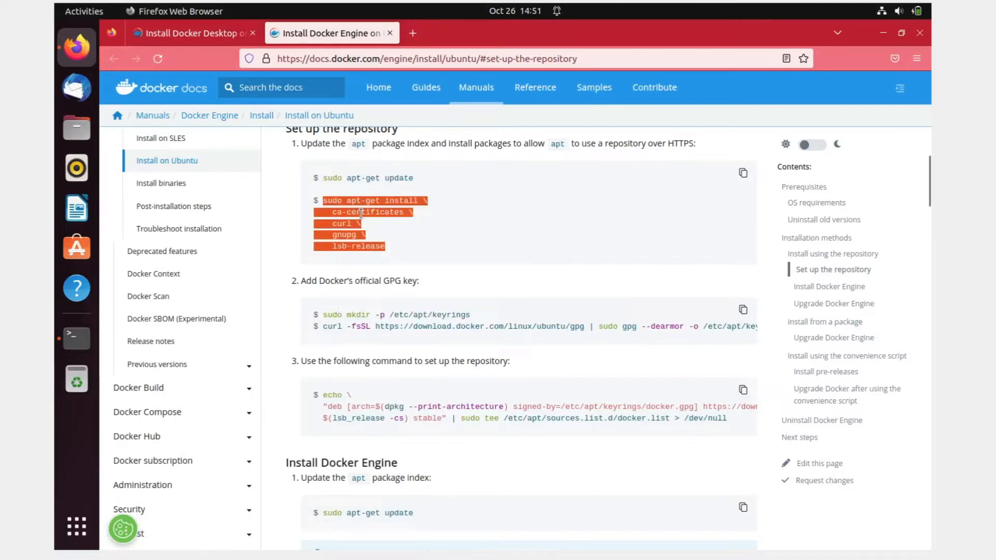
right_click(367, 354)
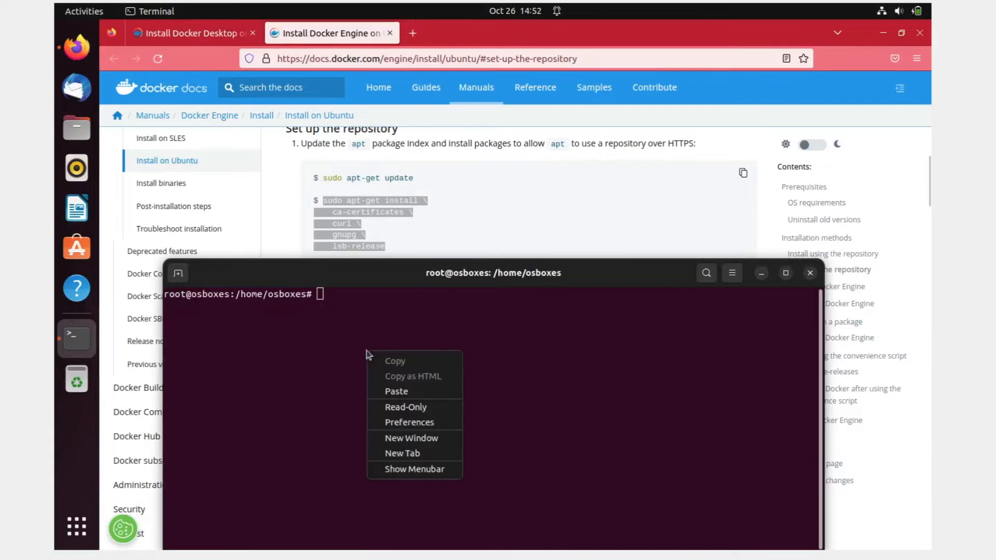
left_click(396, 391)
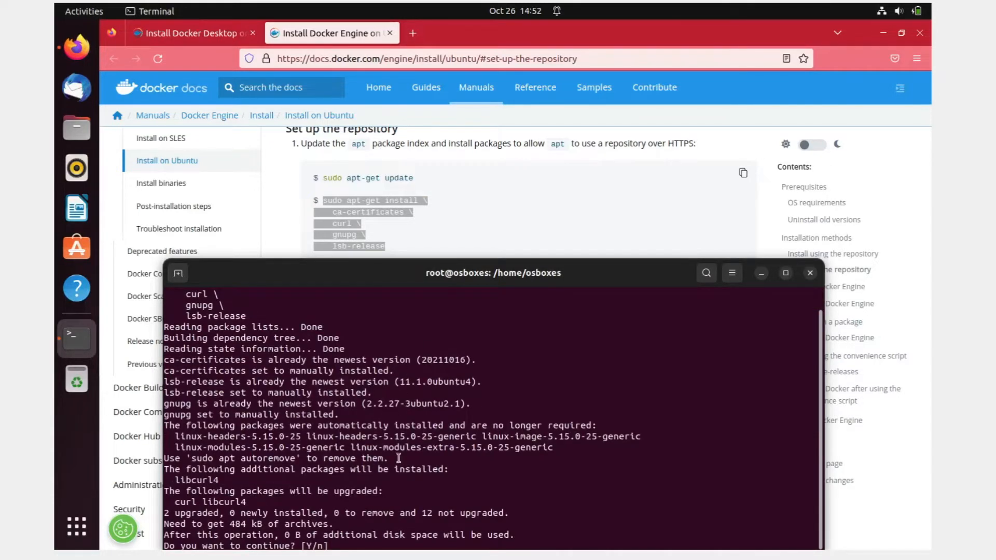
type("Y")
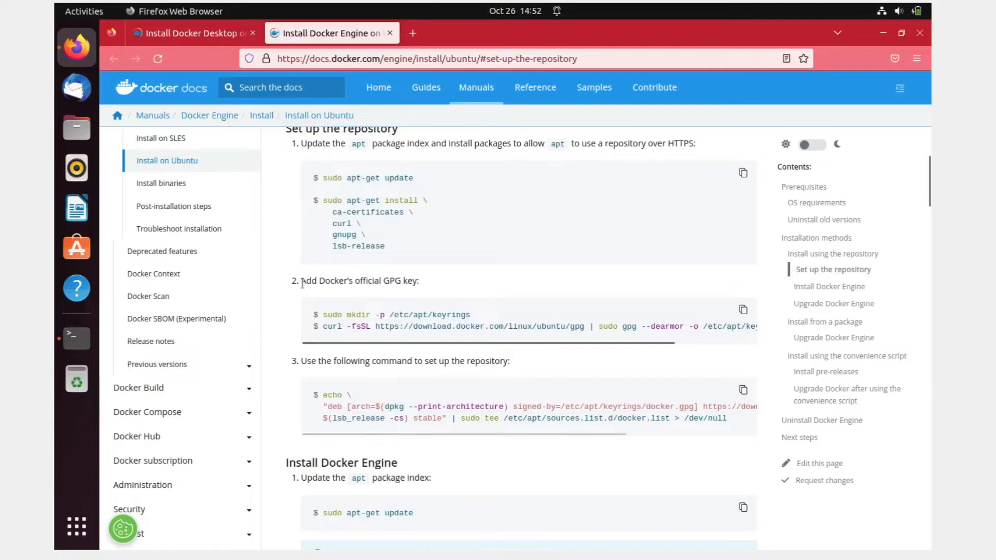
Create /etc/apt/keyrings, download Docker's GPG key, and register Docker's apt repository
double_click(320, 281)
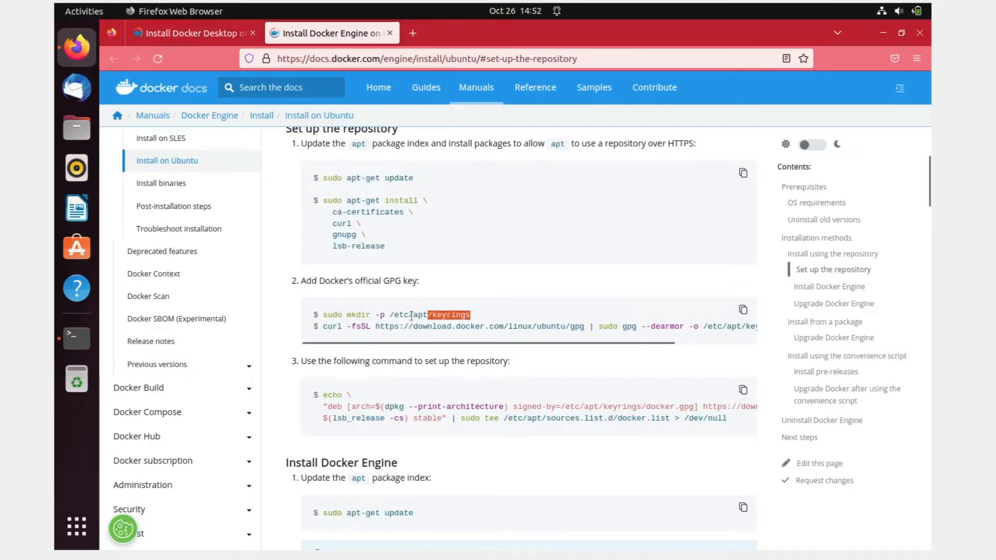
right_click(397, 314)
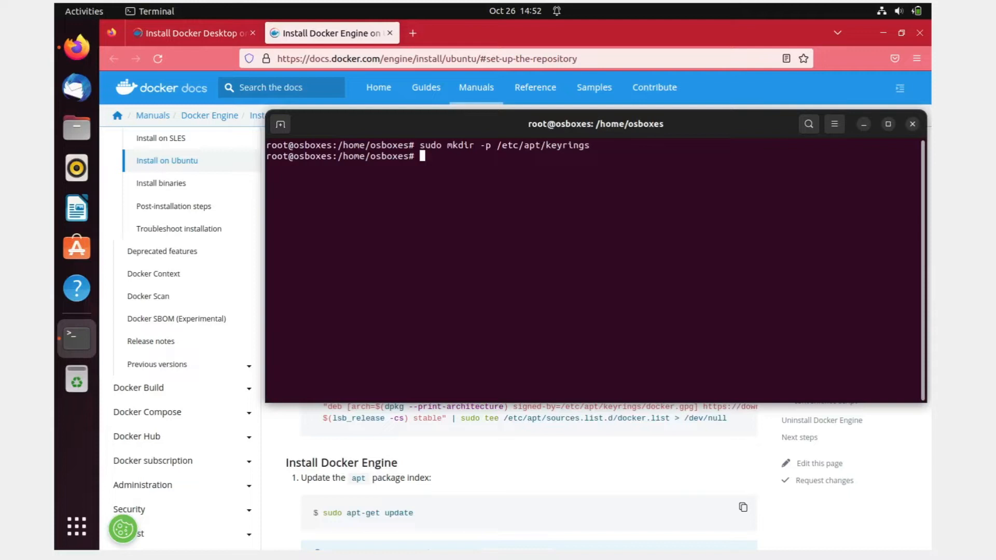
double_click(562, 144)
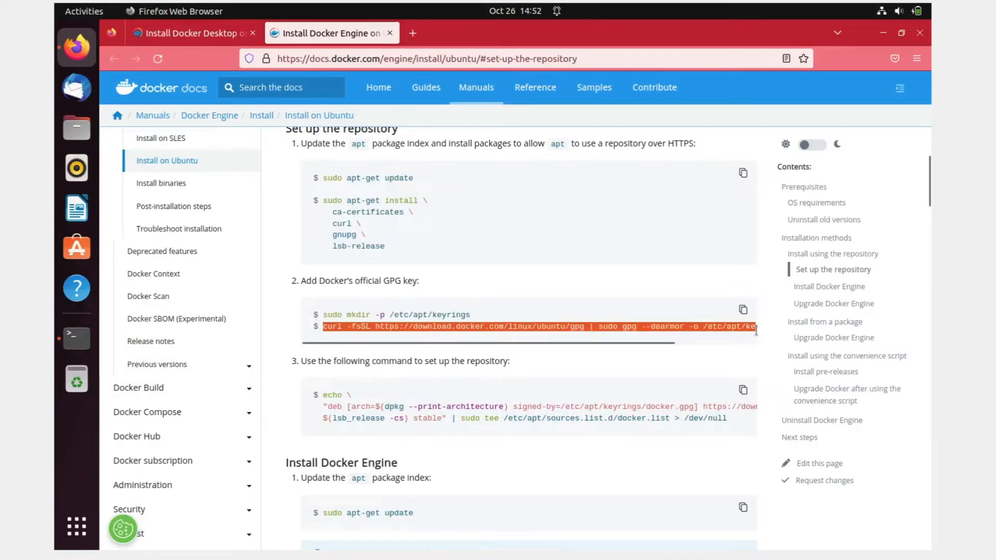
scroll("right", 3)
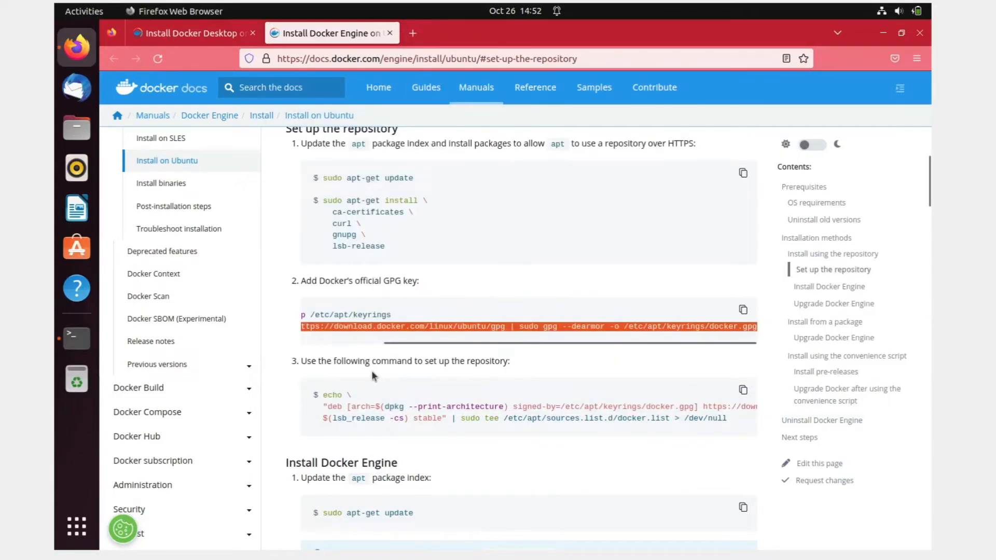
left_click(471, 379)
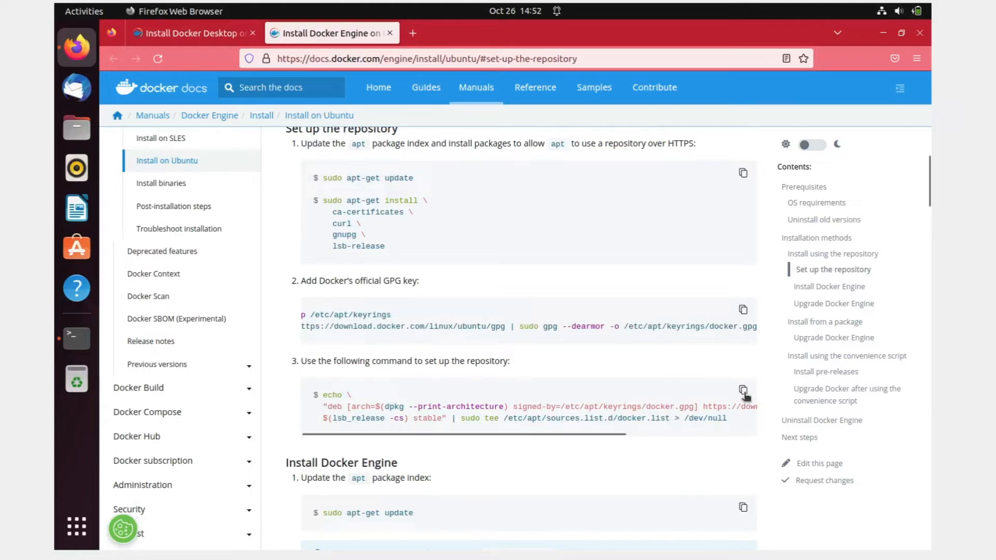
left_click(742, 392)
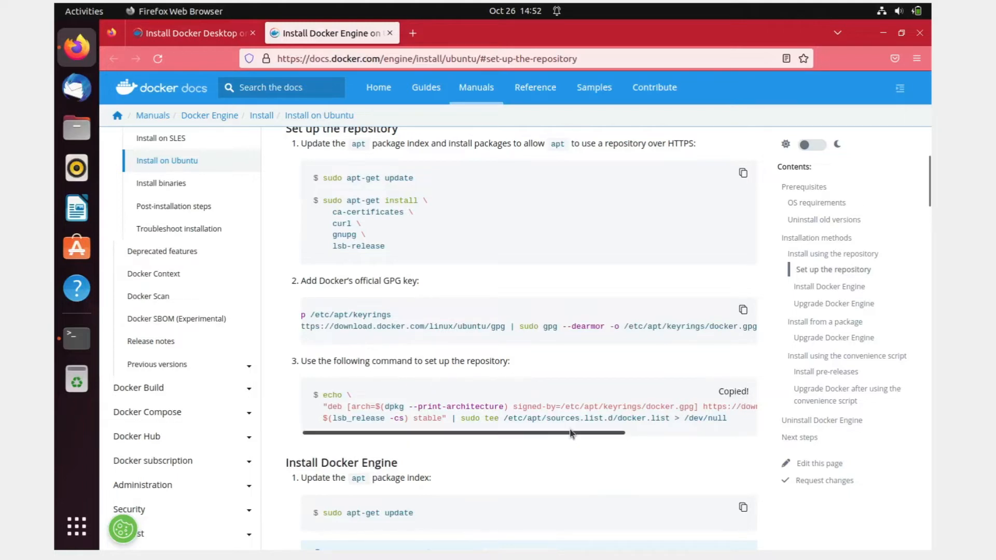
left_click_drag(572, 434, 741, 437)
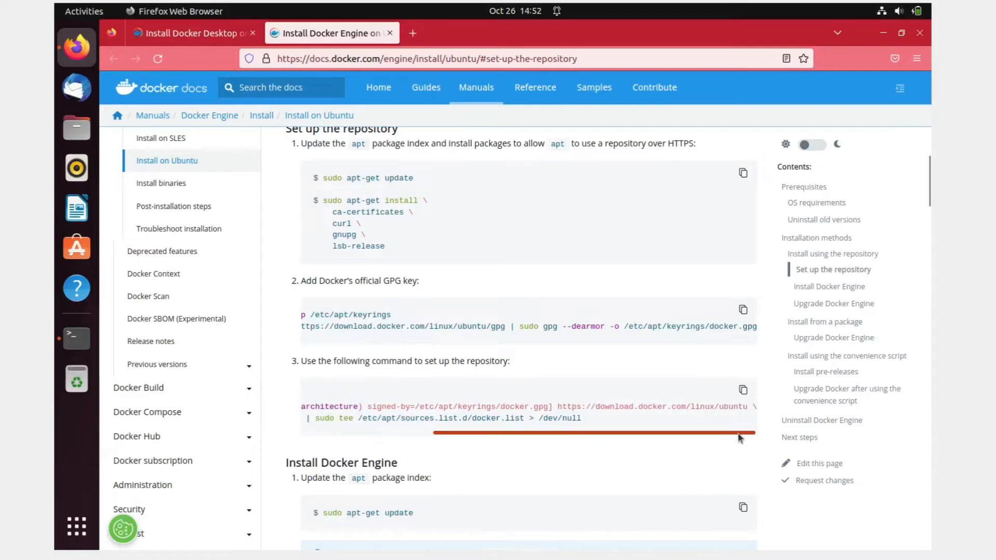
left_click(76, 338)
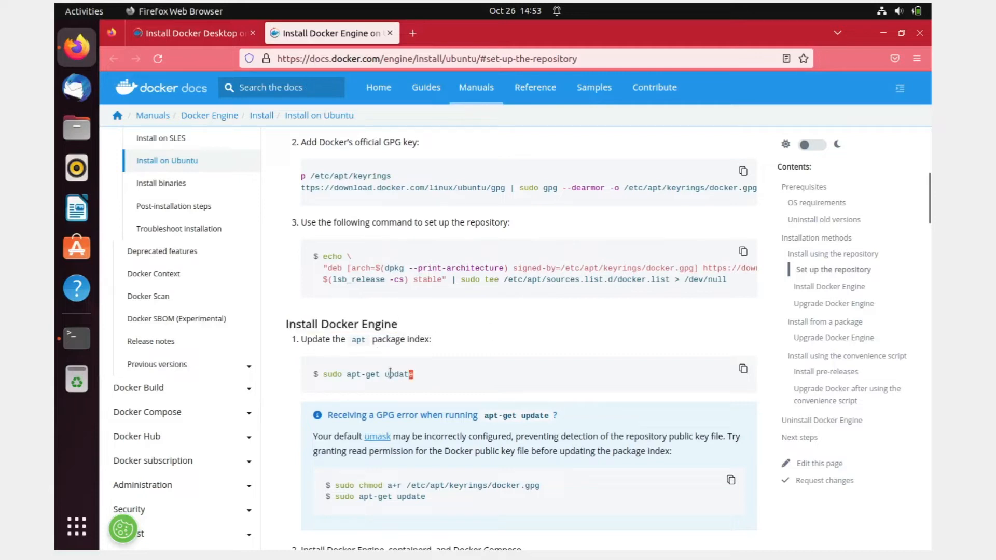
Run sudo apt-get update against the newly added Docker repository
right_click(371, 374)
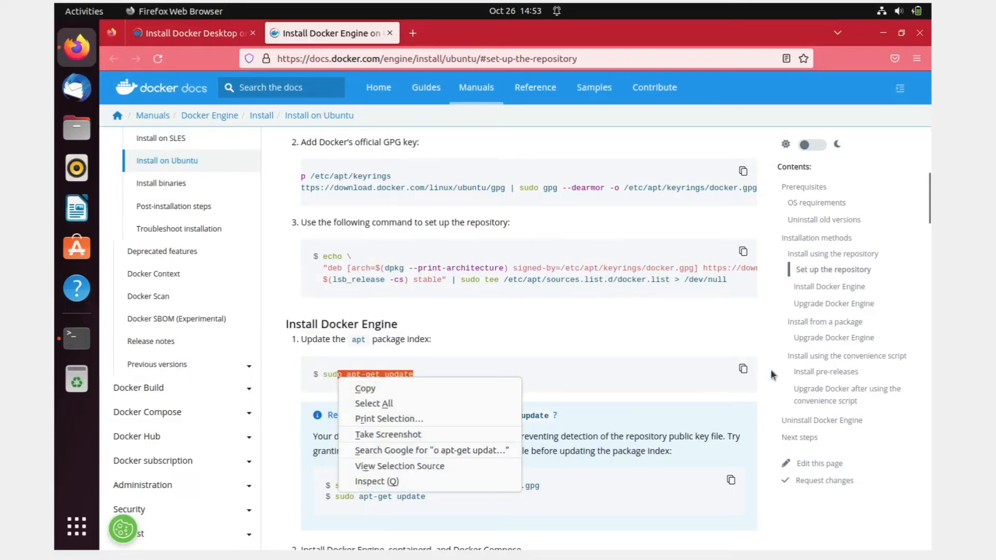
left_click(76, 338)
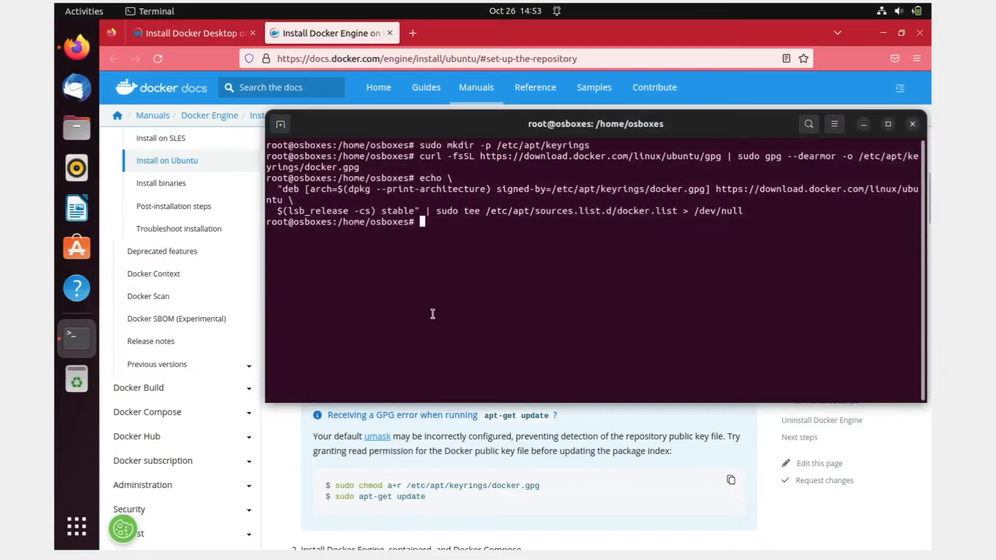
type("sudo apt-get update")
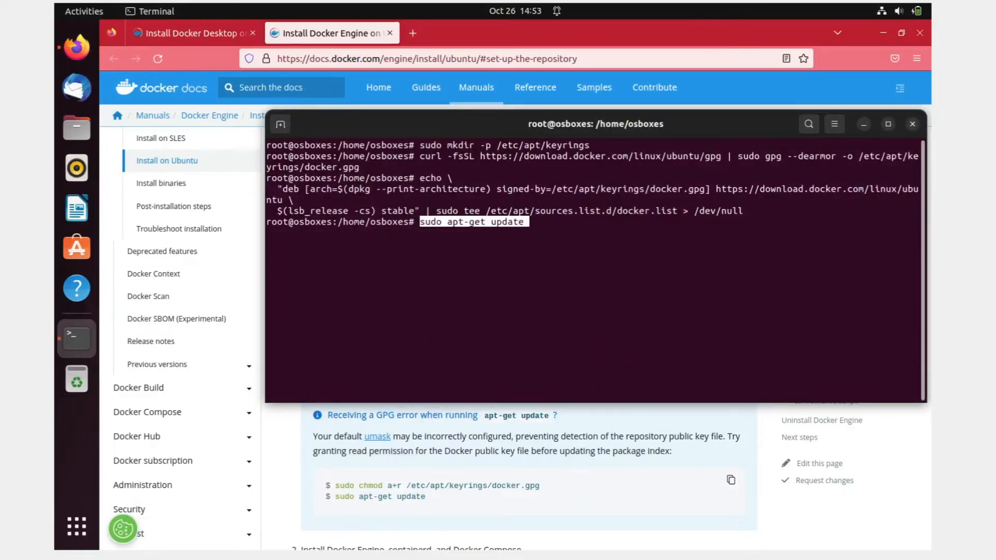
key("Return")
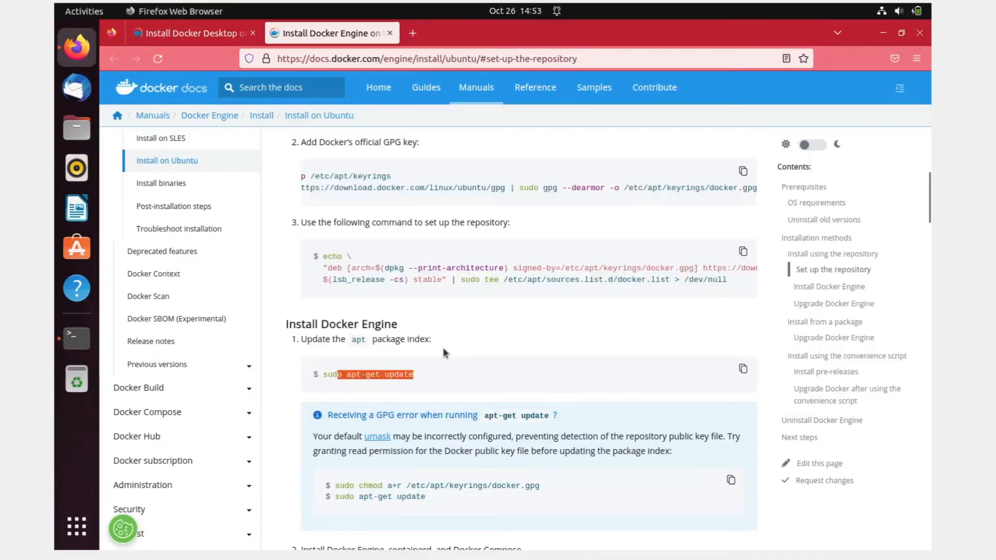
Scroll the Docker docs to step 2, 'Install Docker Engine, containerd, and Docker Compose'
scroll("down", 3)
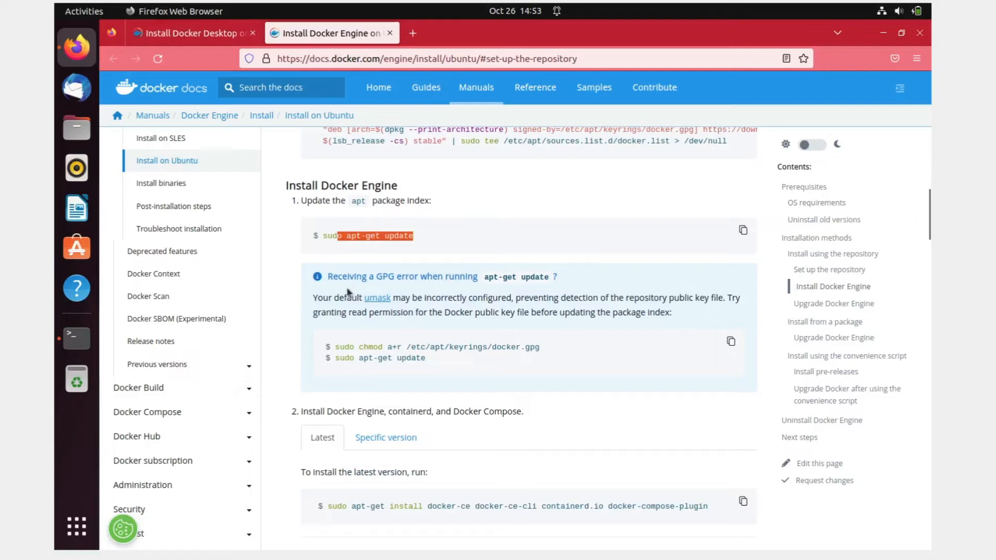
mouse_move(550, 288)
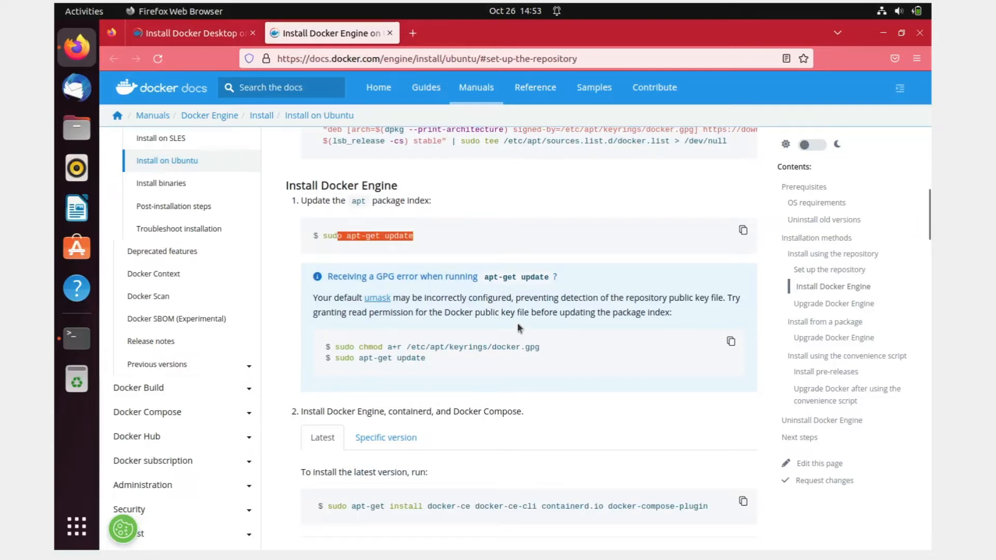
mouse_move(464, 360)
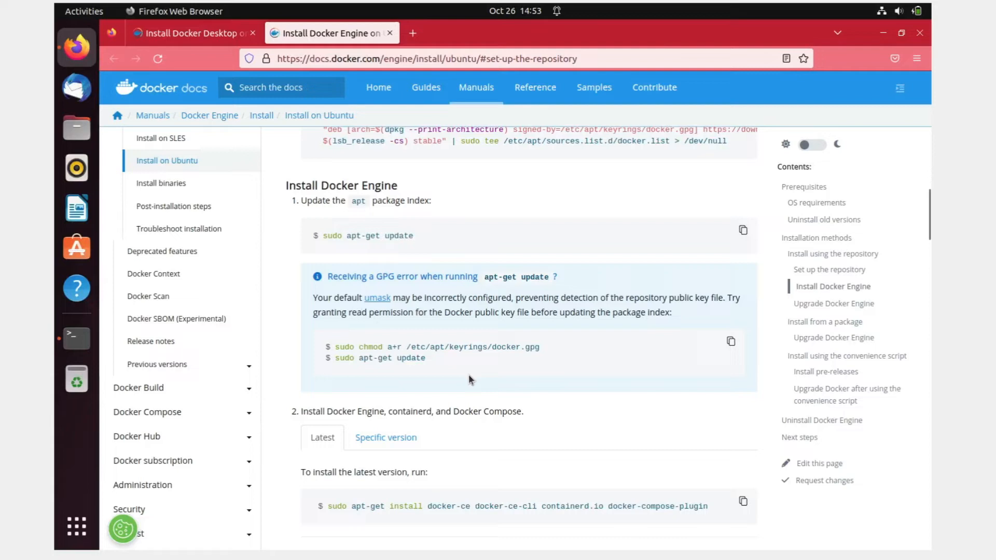
scroll("down", 3)
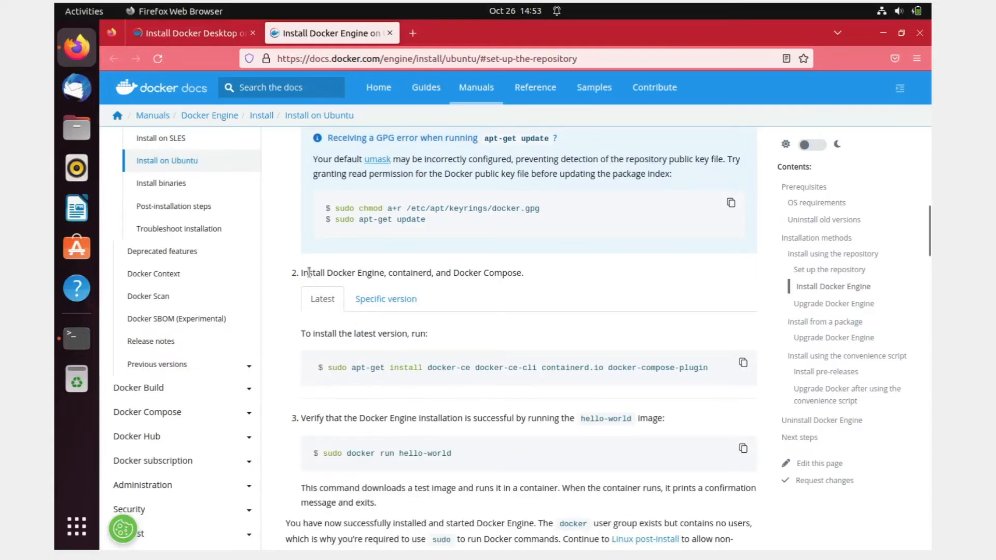
left_click_drag(306, 272, 407, 272)
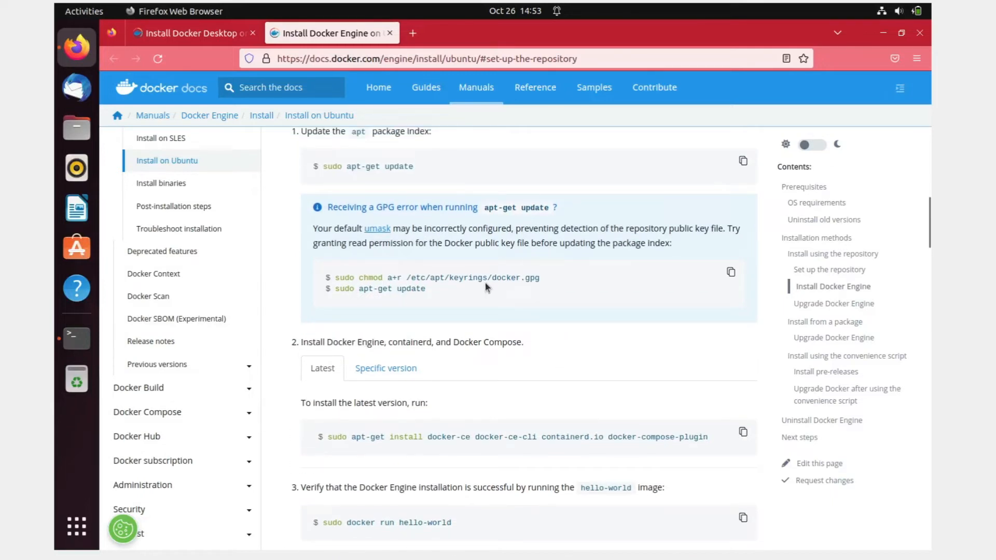
mouse_move(427, 278)
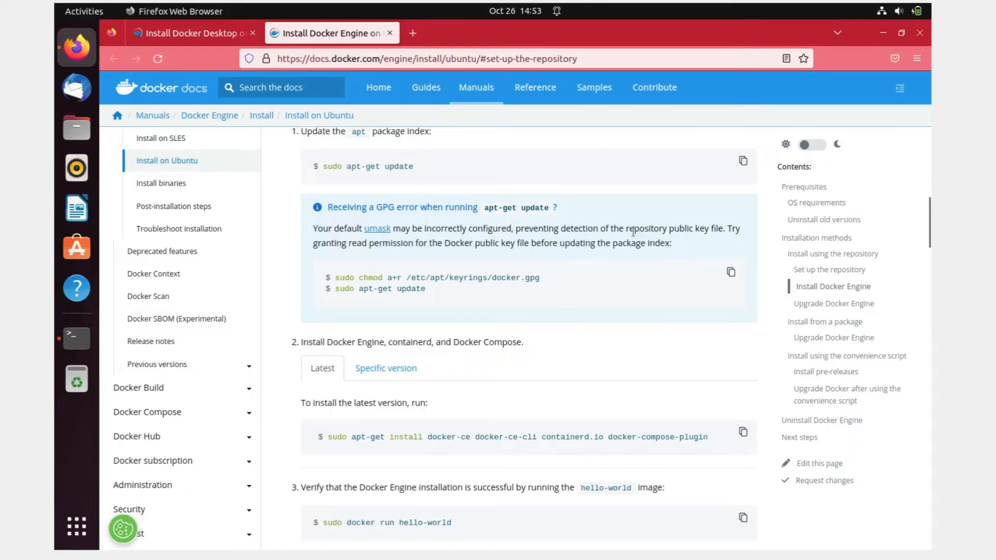
mouse_move(729, 233)
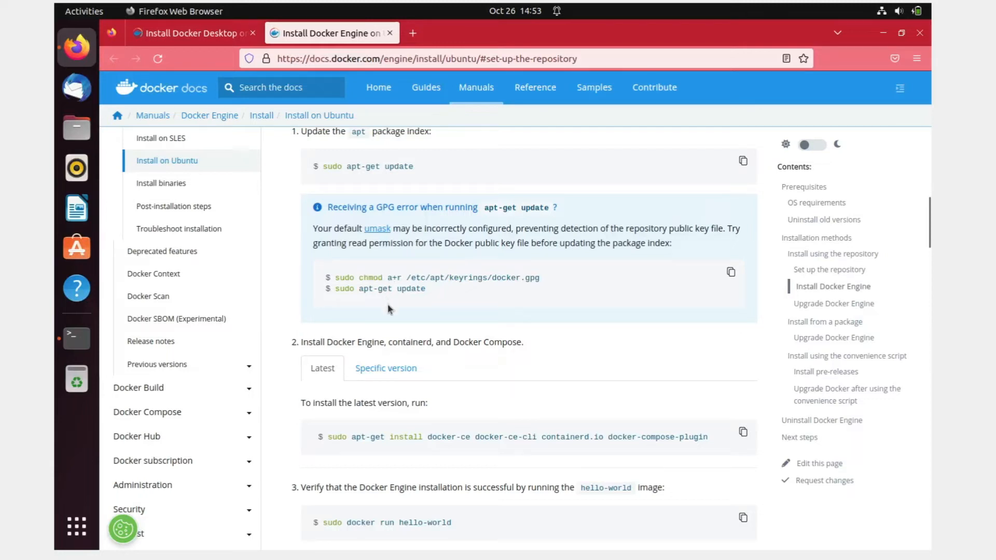
mouse_move(433, 311)
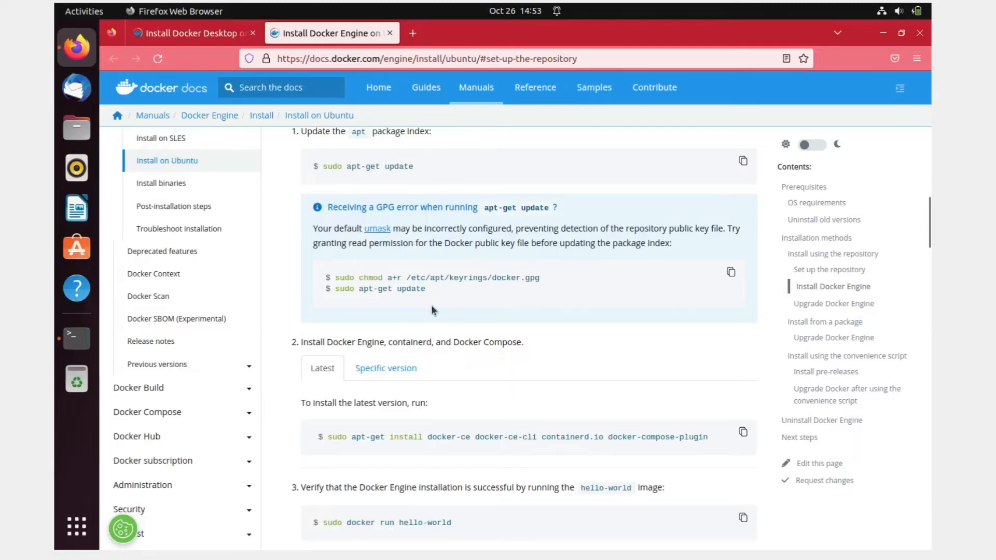
mouse_move(425, 326)
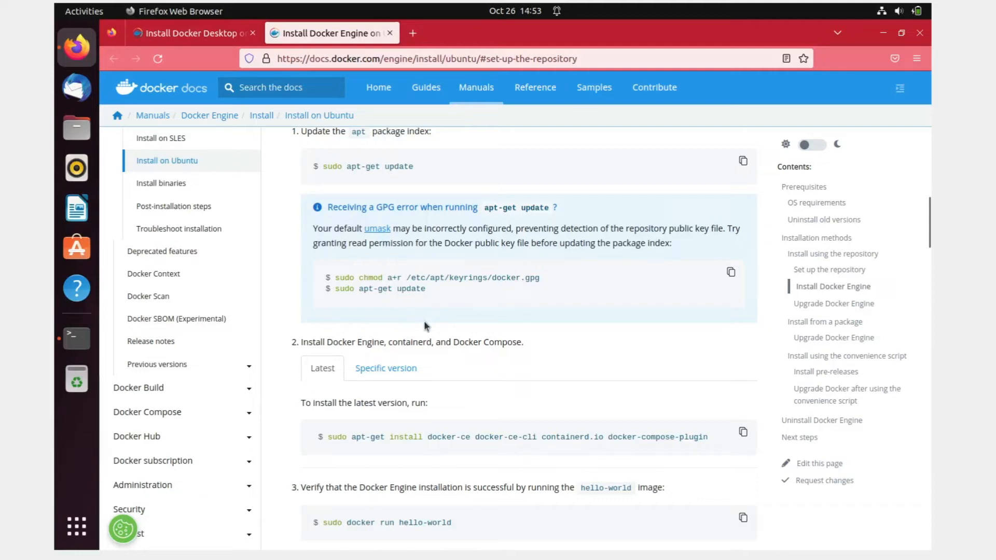
Copy the 'sudo apt-get install docker-ce …' command from the Latest tab
scroll("down", 3)
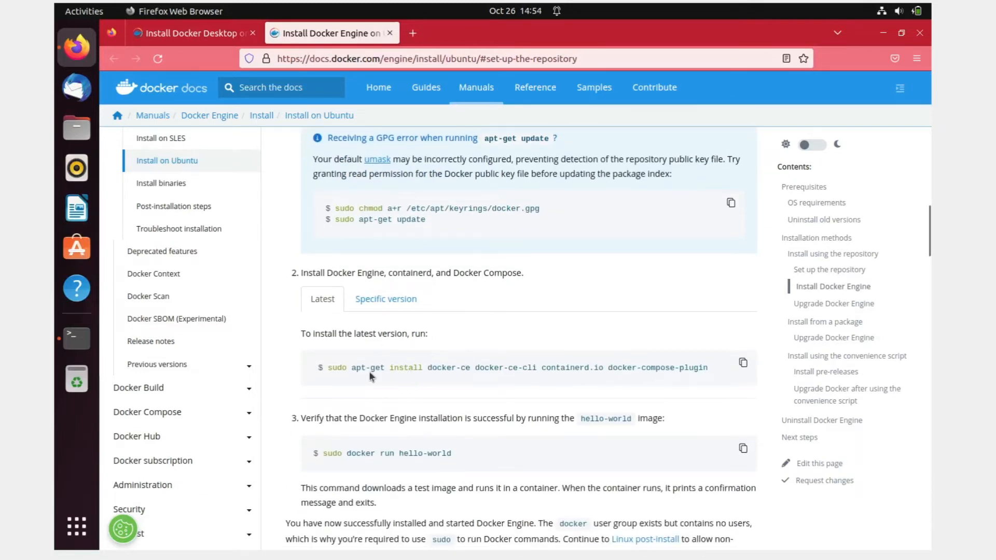
left_click_drag(326, 333, 428, 334)
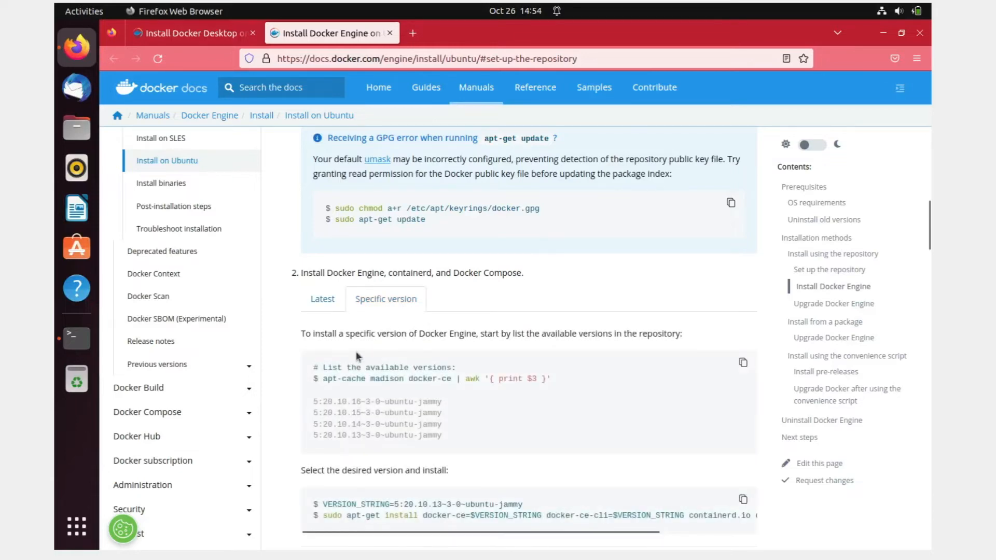
left_click(322, 299)
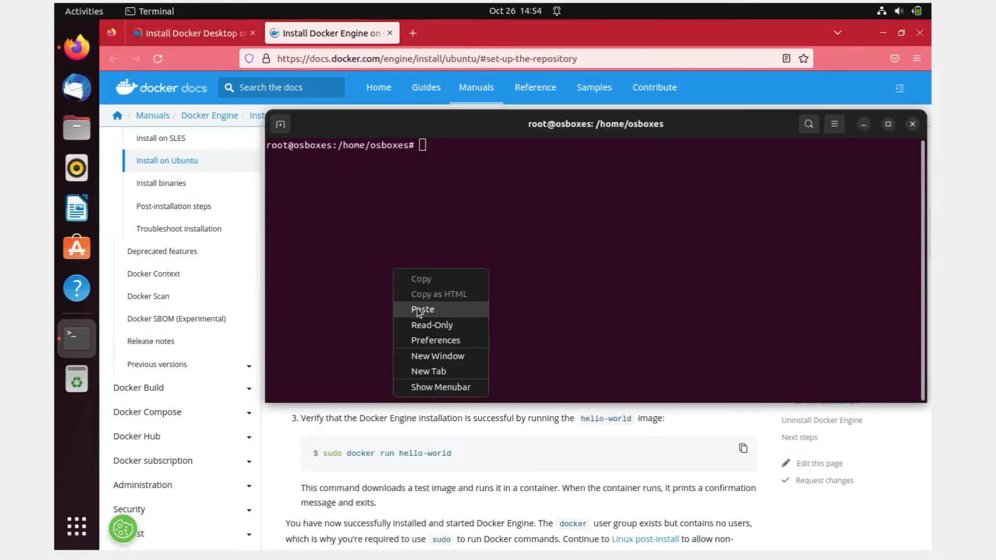
Paste the docker-ce install command, confirm with Y, and let installation finish
left_click(423, 309)
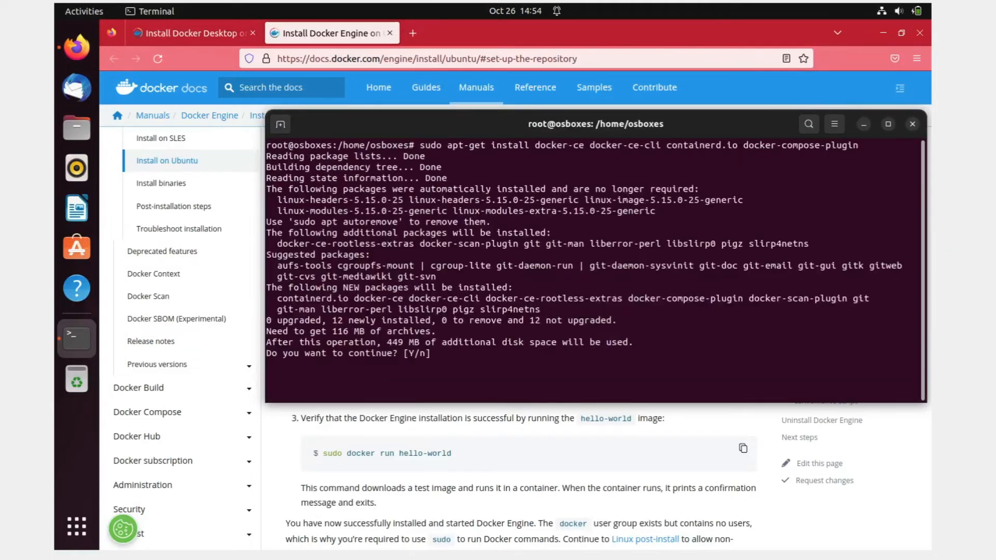
type("Y")
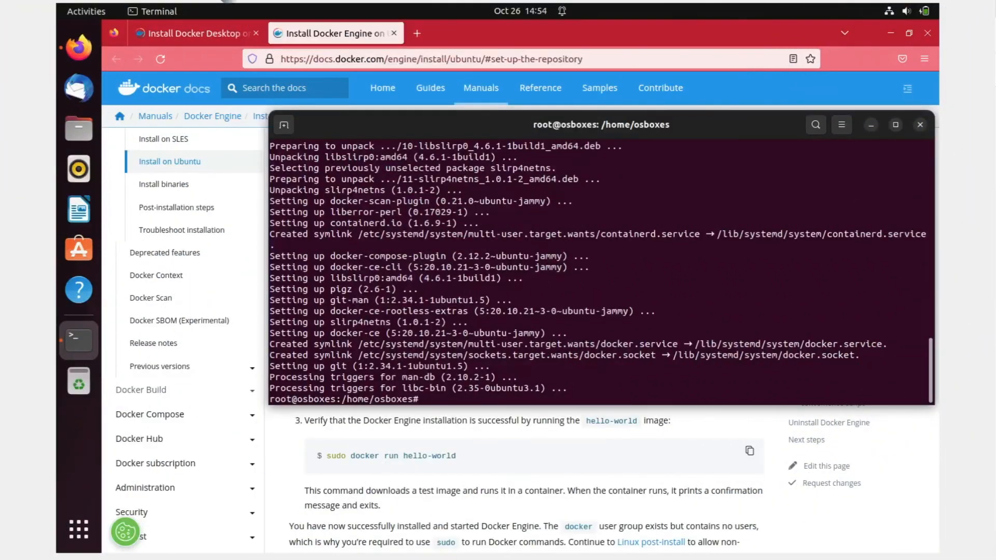
type("cle")
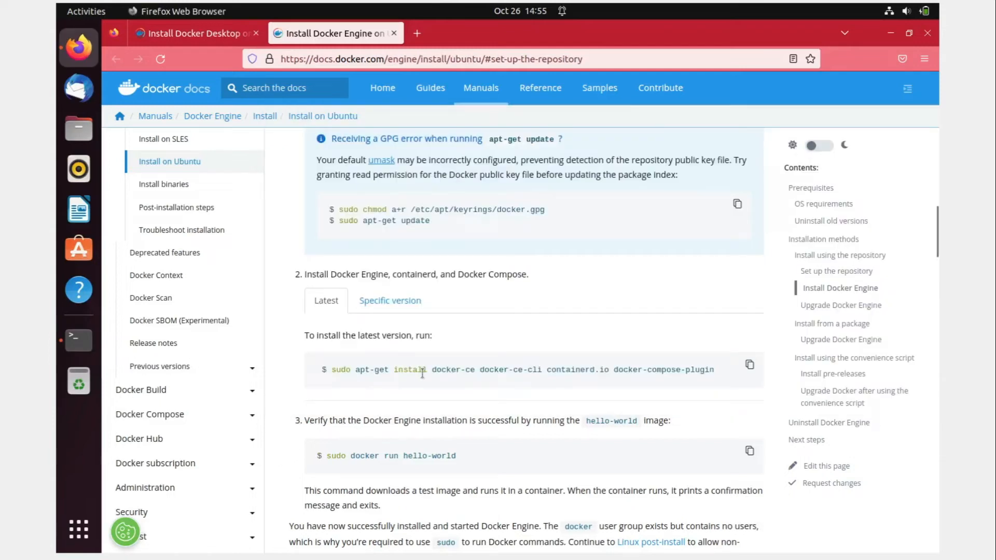
Read the hello-world verification step and right-click the 'Linux post-install' link
scroll("down", 3)
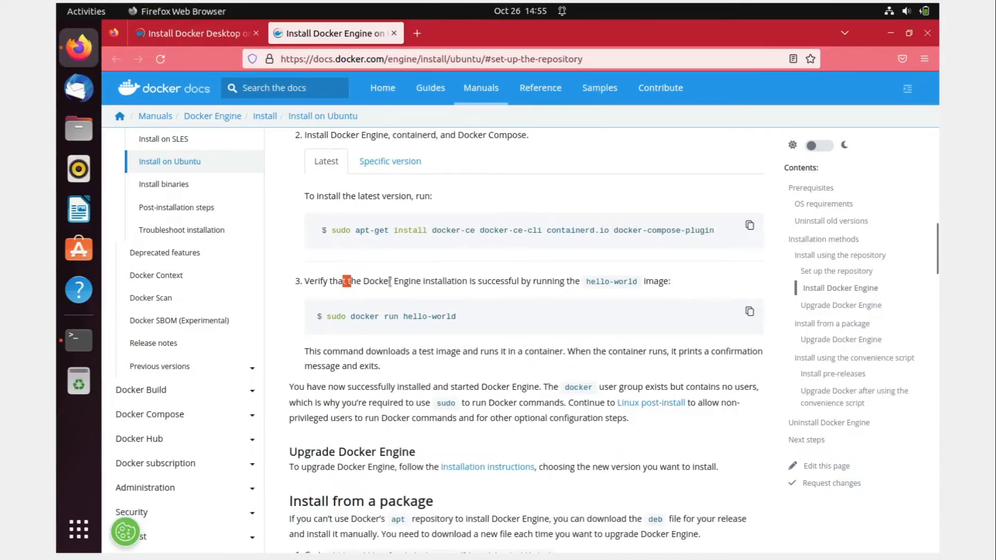
left_click_drag(346, 281, 580, 281)
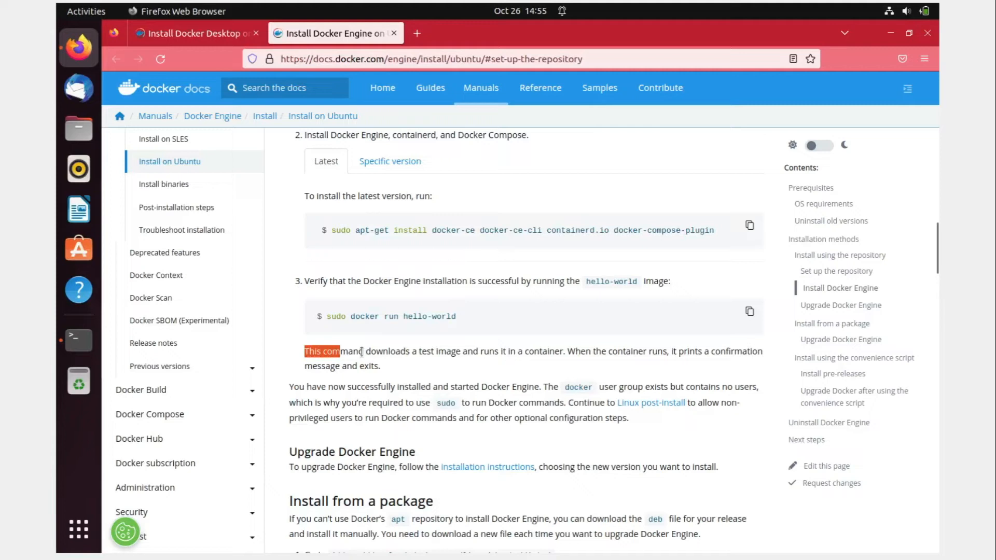
left_click_drag(340, 351, 565, 351)
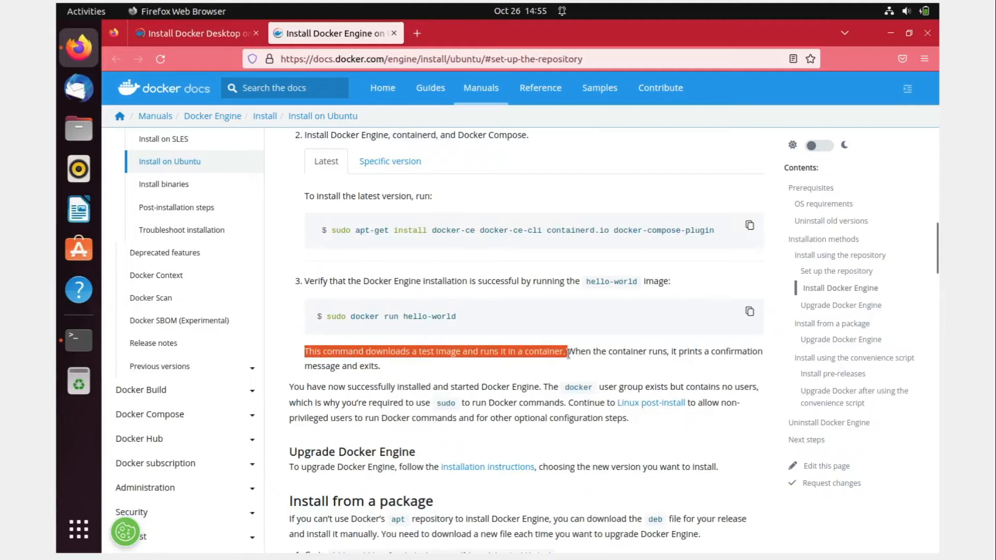
left_click(412, 370)
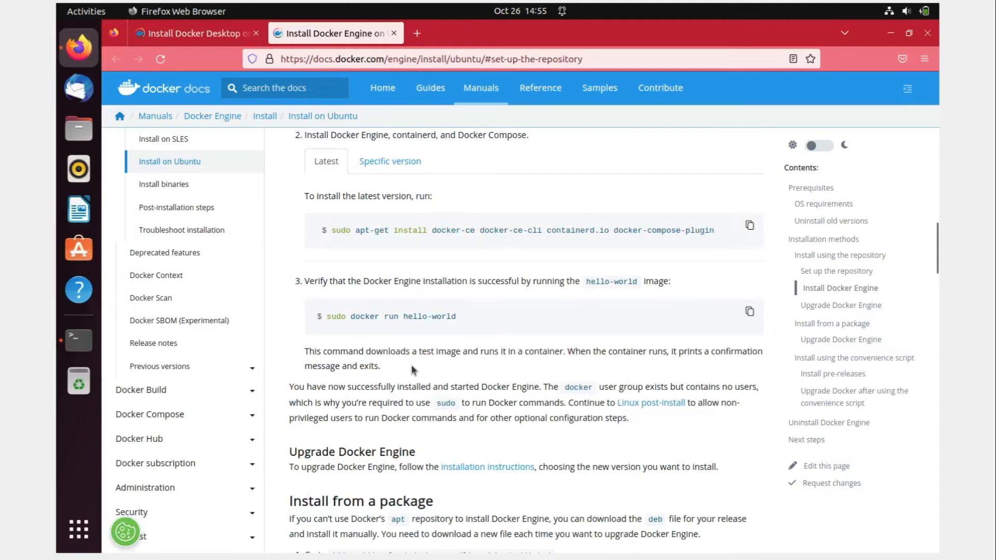
mouse_move(303, 390)
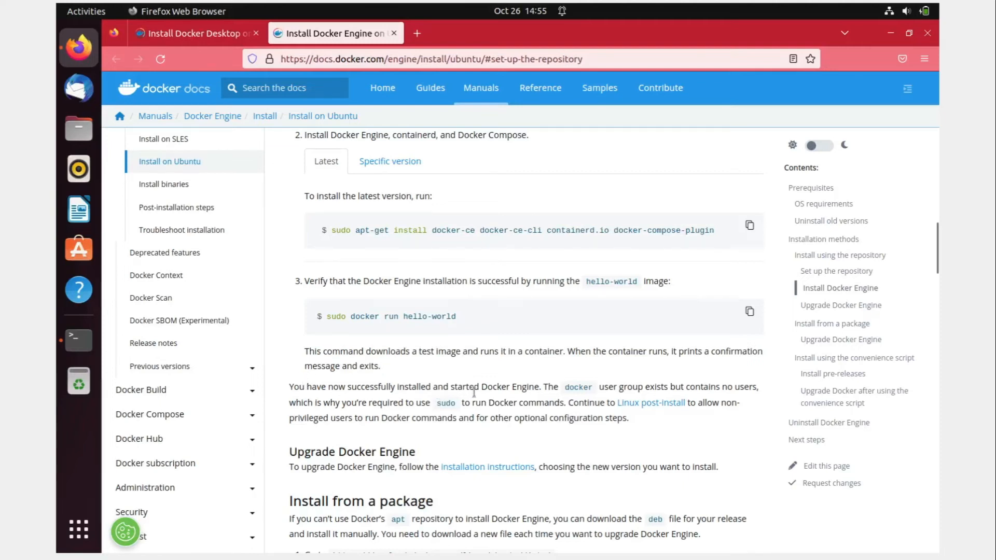
mouse_move(638, 398)
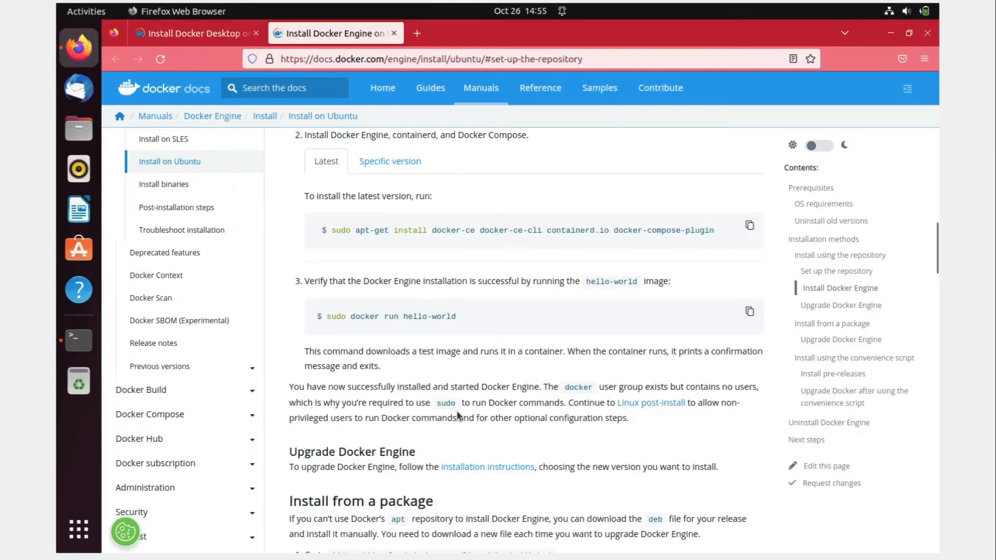
mouse_move(591, 406)
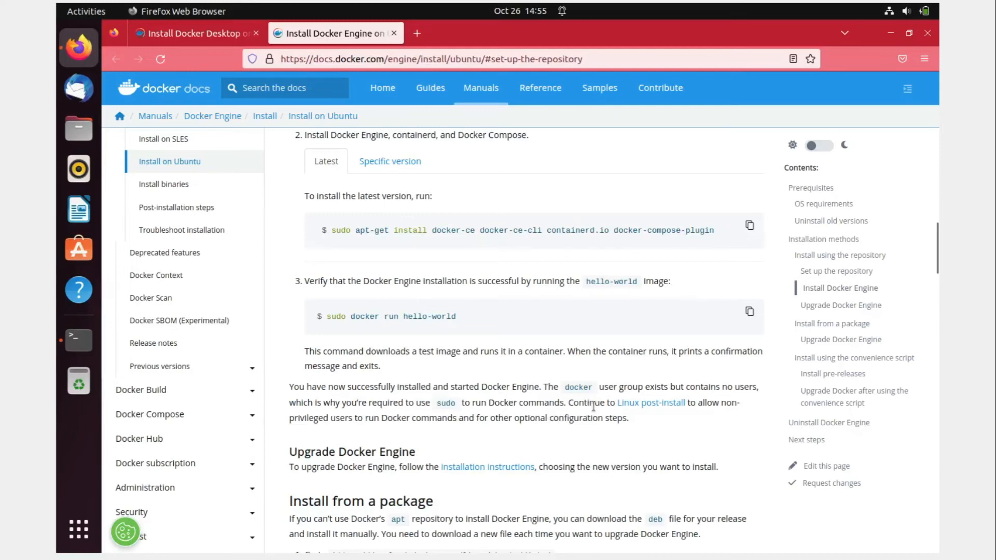
mouse_move(348, 442)
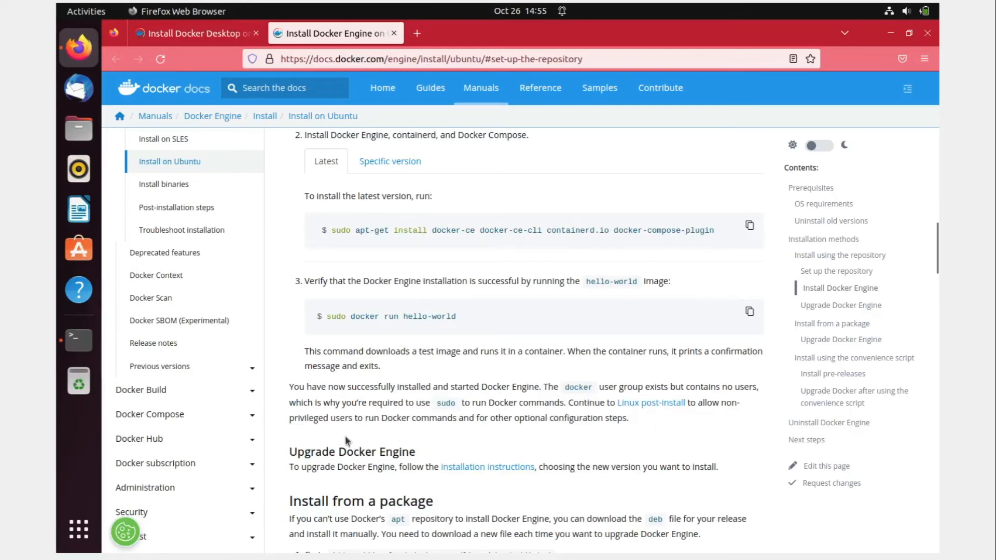
mouse_move(375, 430)
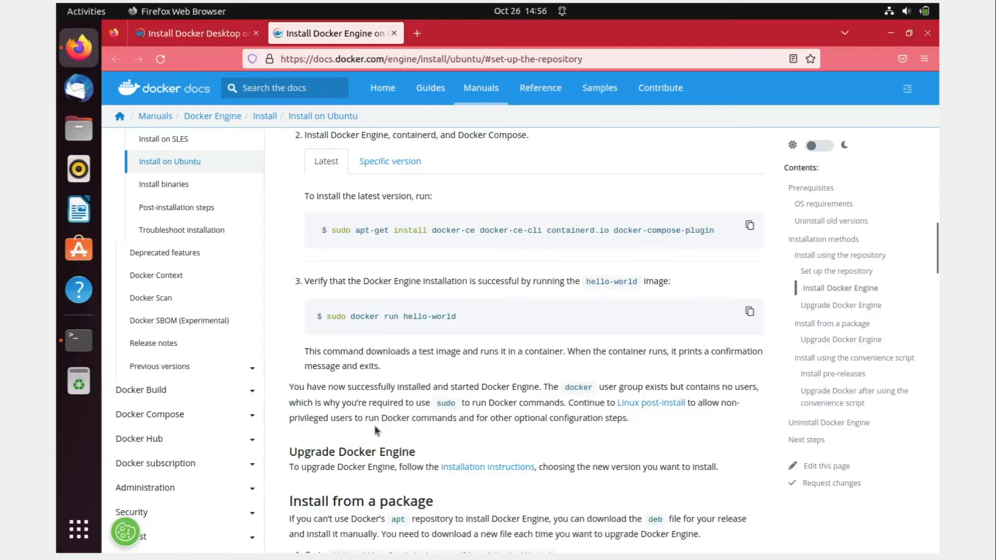
mouse_move(635, 427)
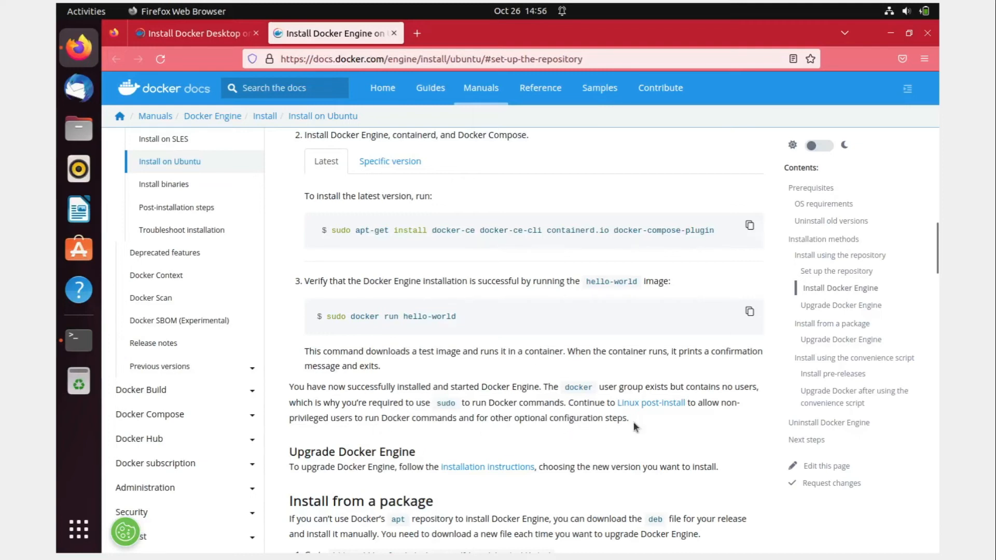
right_click(650, 402)
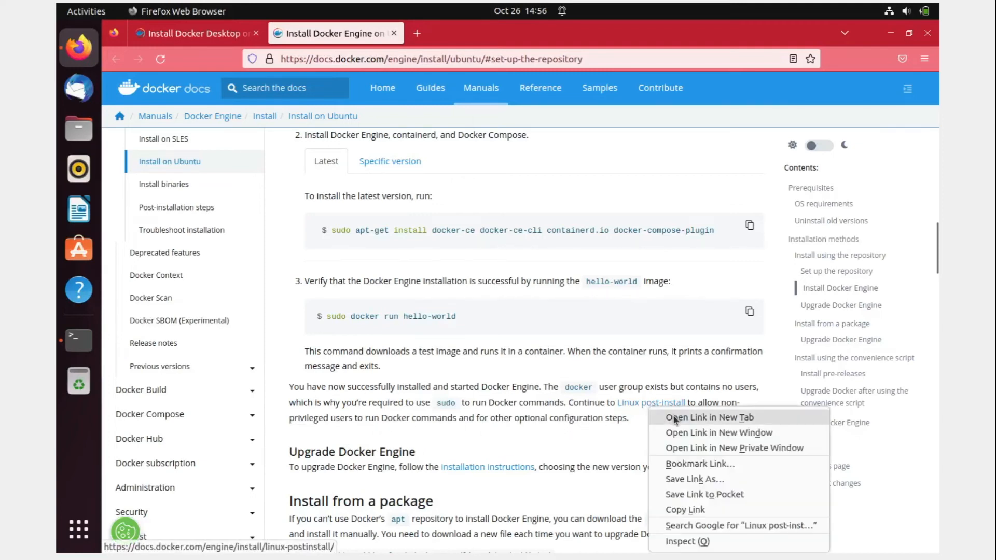
Open the Linux post-install guide in a new tab, skim the docker group steps, and go back
left_click(710, 417)
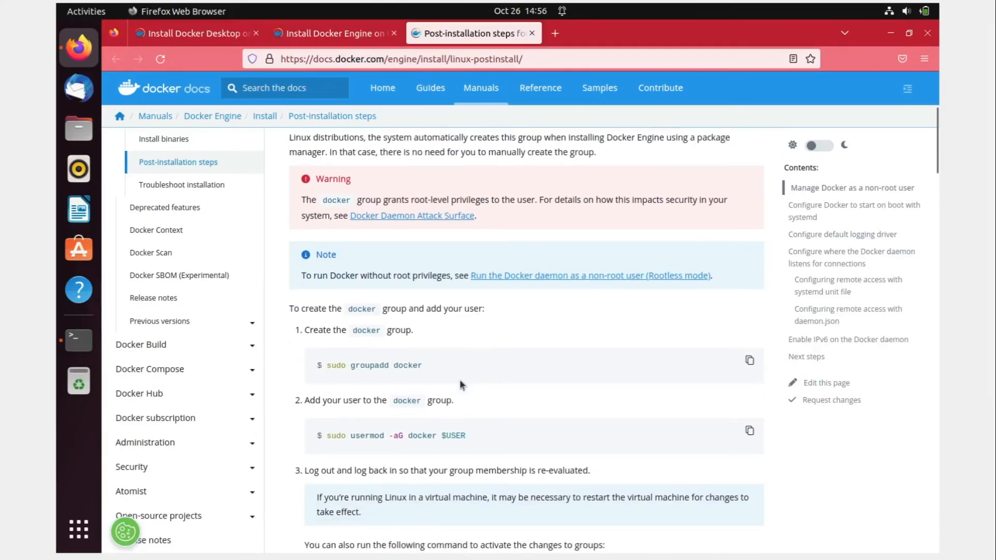
left_click_drag(328, 330, 412, 330)
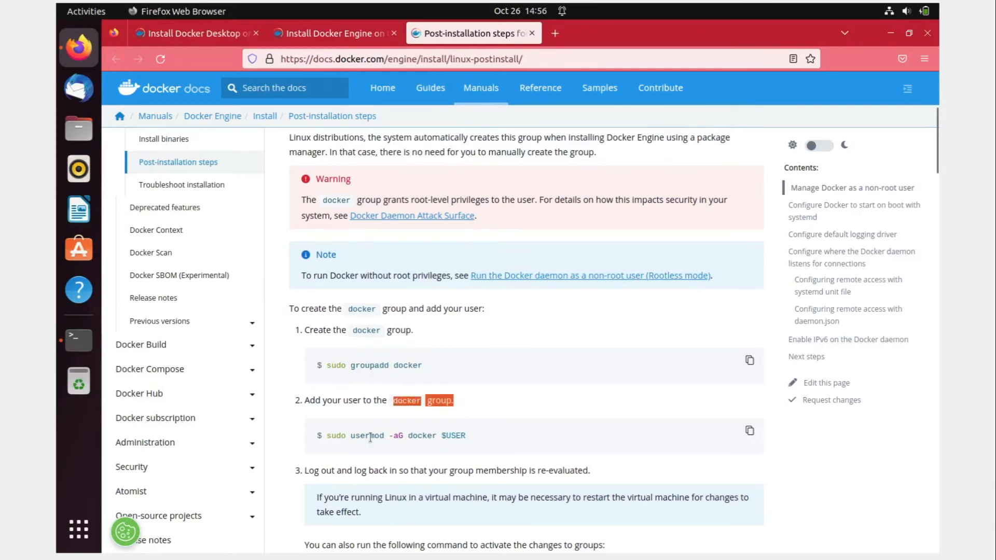
scroll("down", 3)
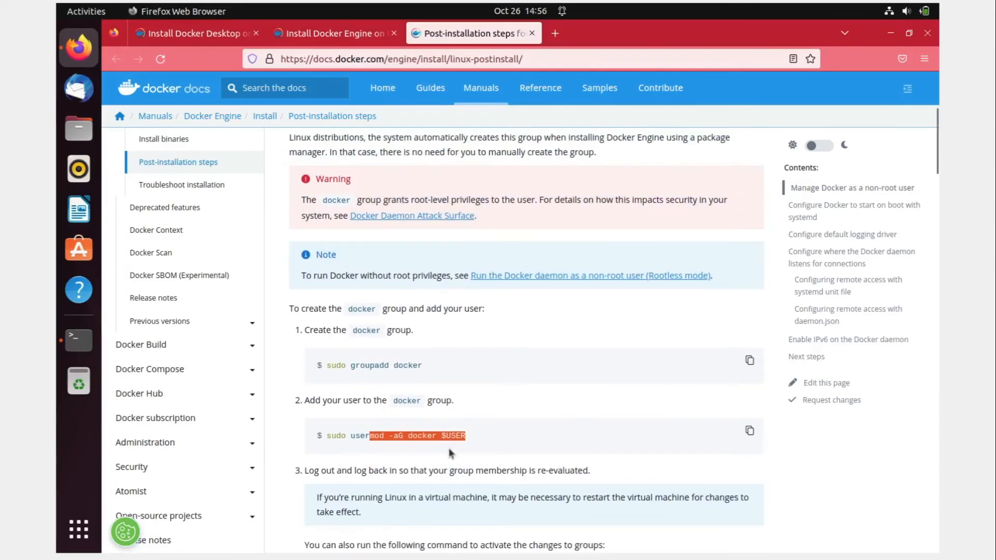
left_click(331, 32)
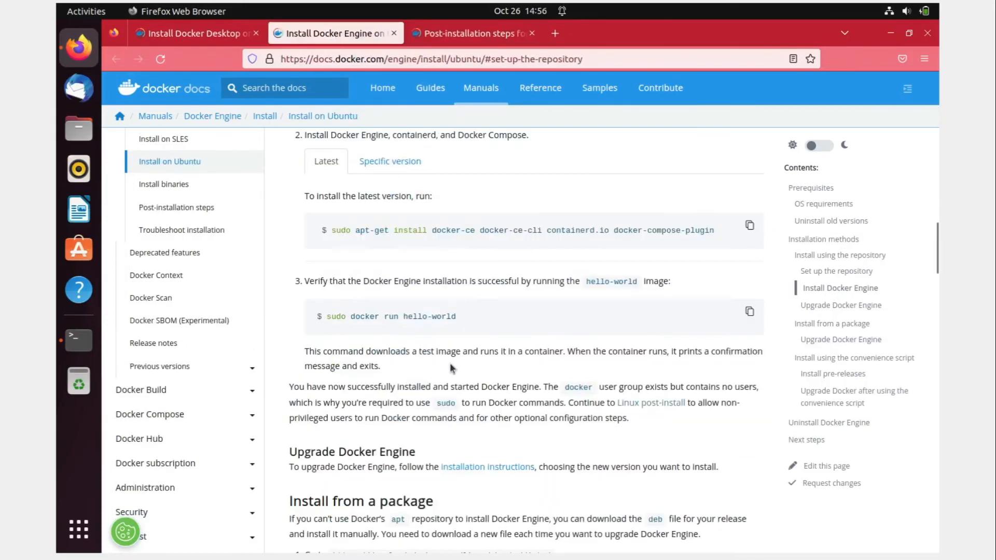
Skim the package and convenience-script install sections, then view the hello-world terminal output
scroll("down", 3)
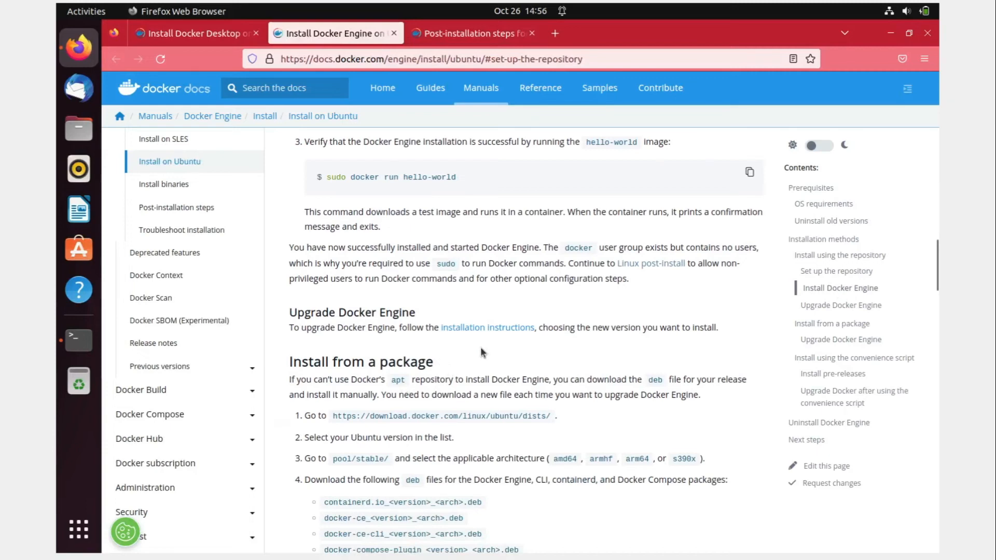
scroll("down", 3)
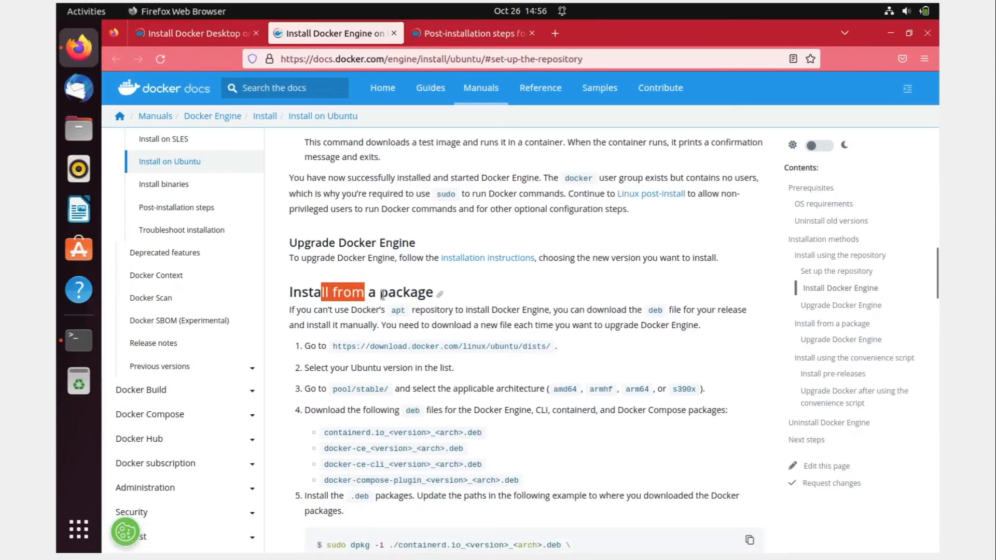
scroll("down", 3)
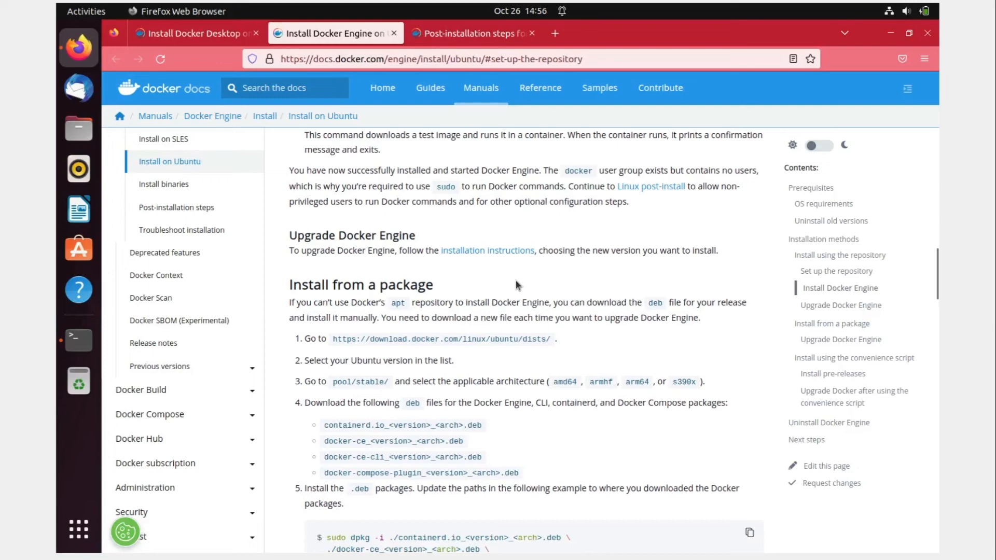
scroll("down", 3)
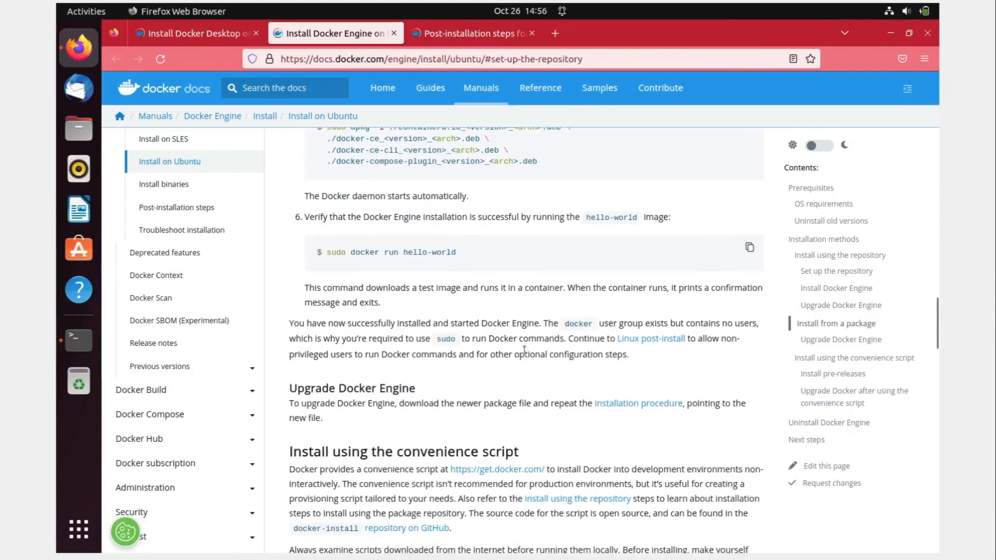
scroll("down", 3)
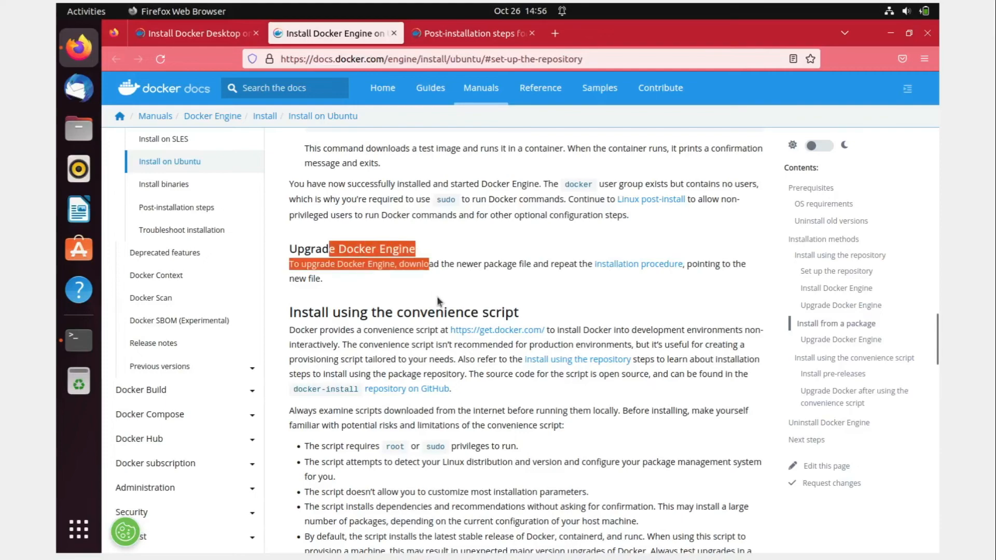
scroll("down", 3)
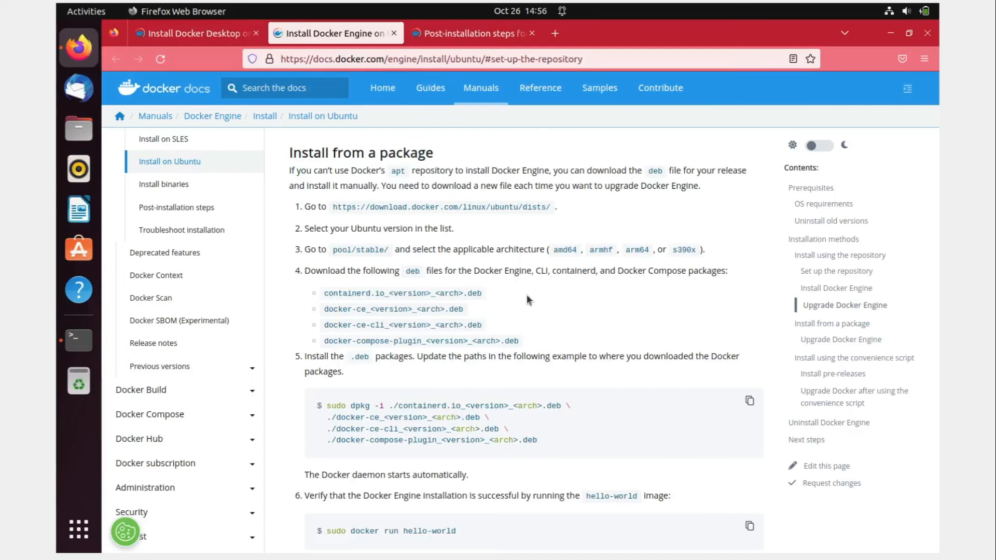
mouse_move(554, 317)
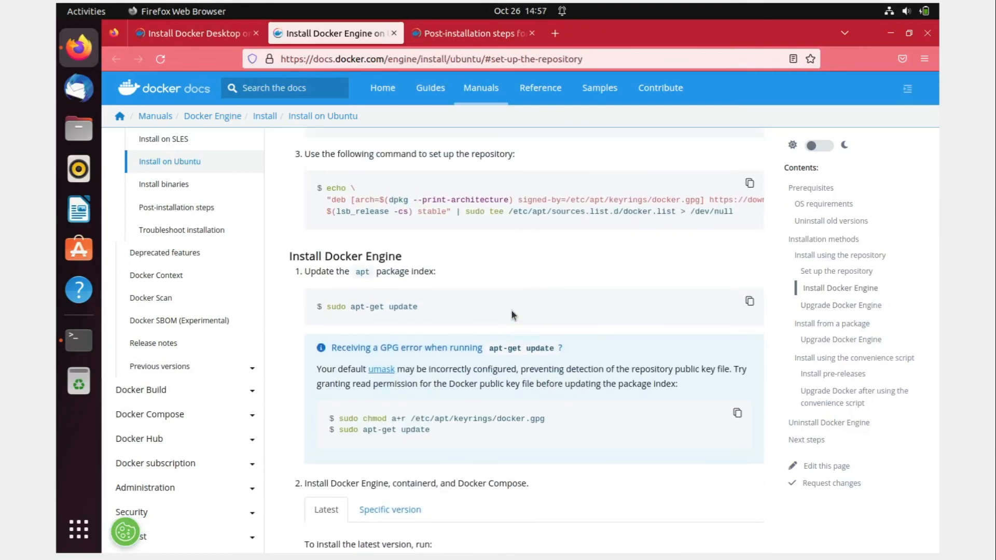
left_click(79, 340)
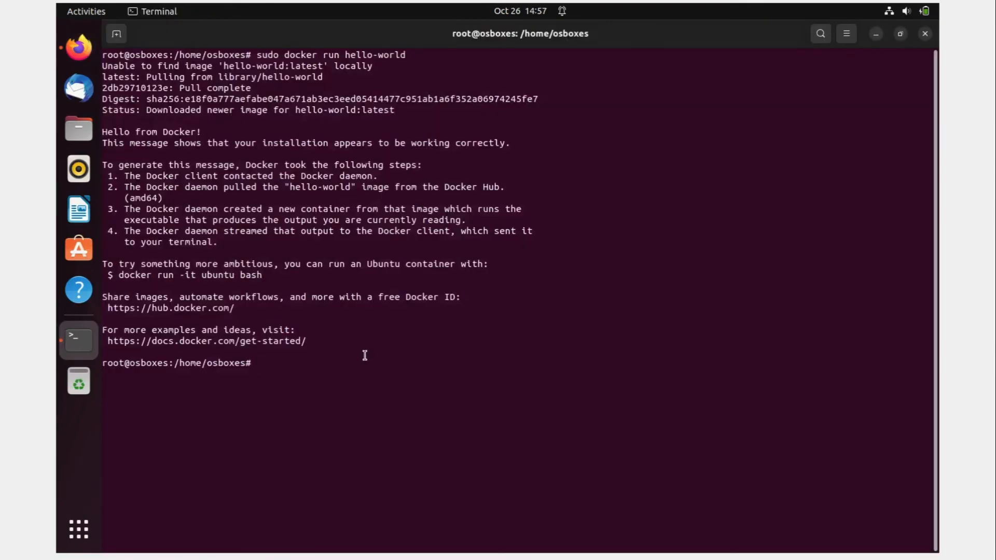
Check the Docker version, confirming 20.10.21 build baeda1f, then clear the terminal screen
type("docker")
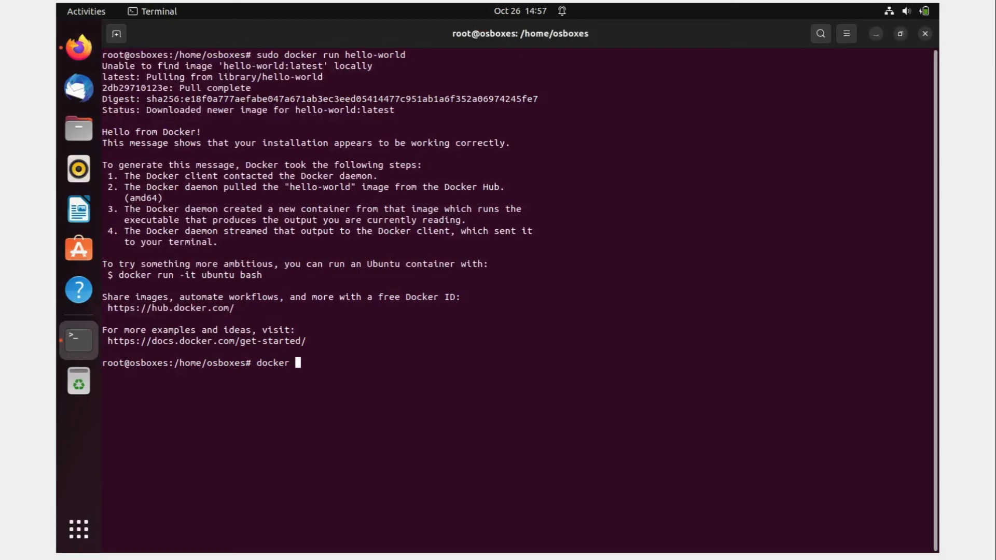
type("-version")
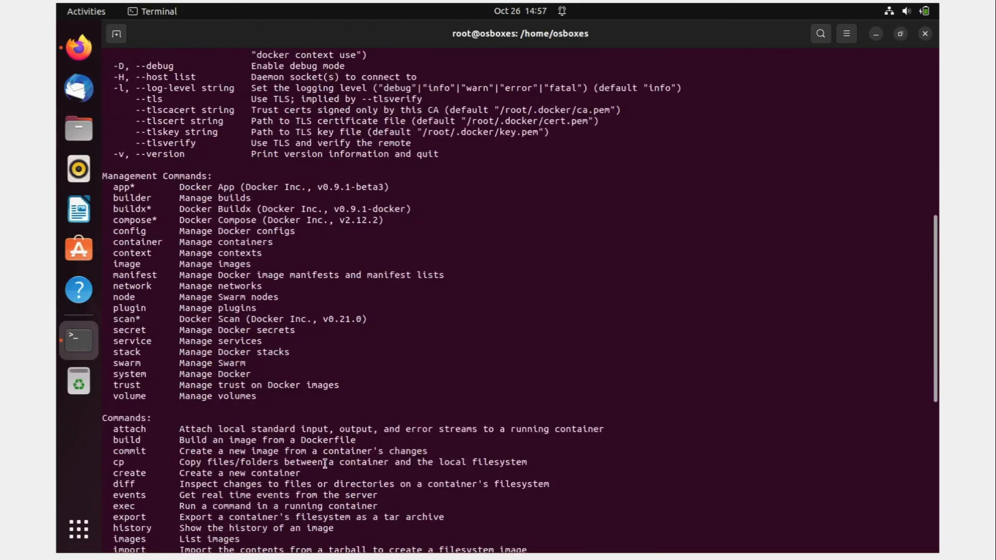
scroll("down", 3)
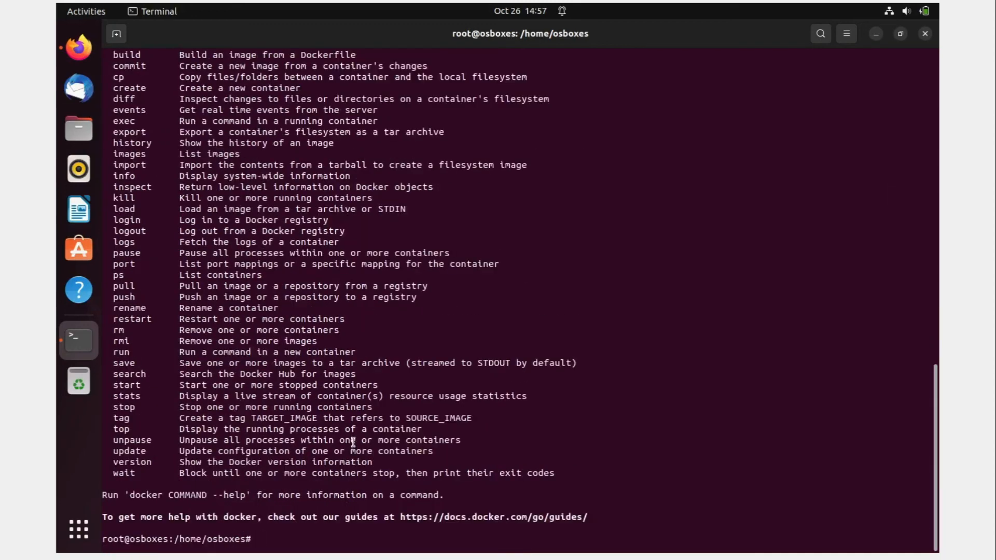
type("docker -version")
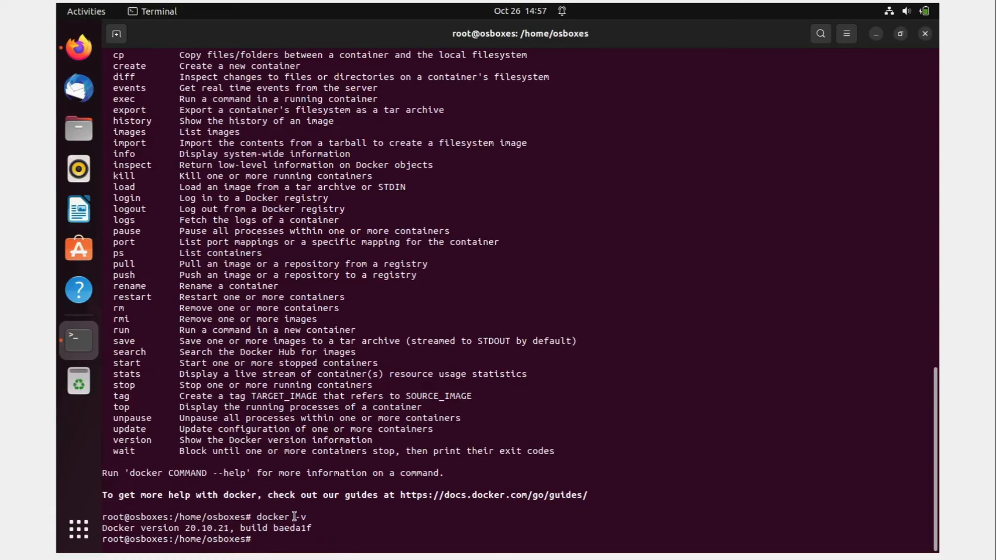
type("clear")
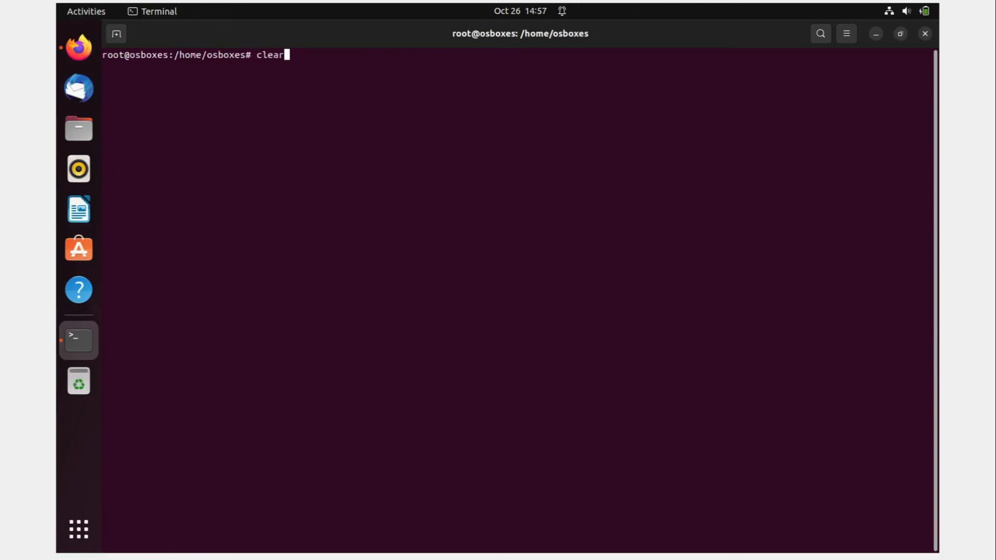